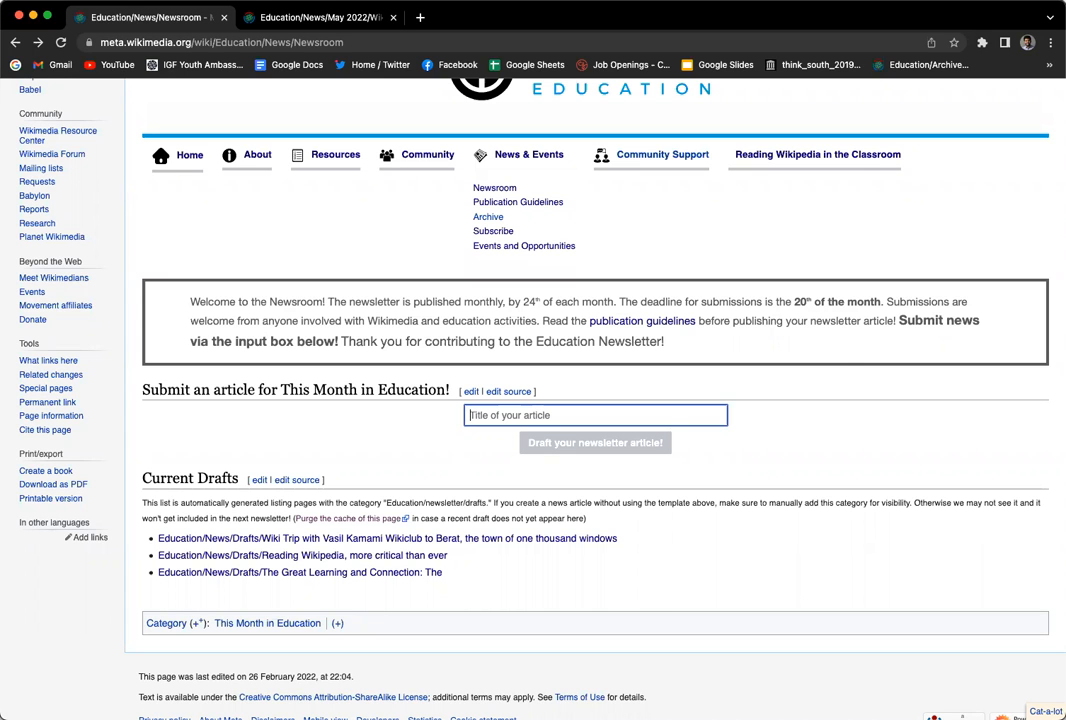
# Go to the Education newsroom page and browse its submission form and current drafts.
pyautogui.scroll(3)
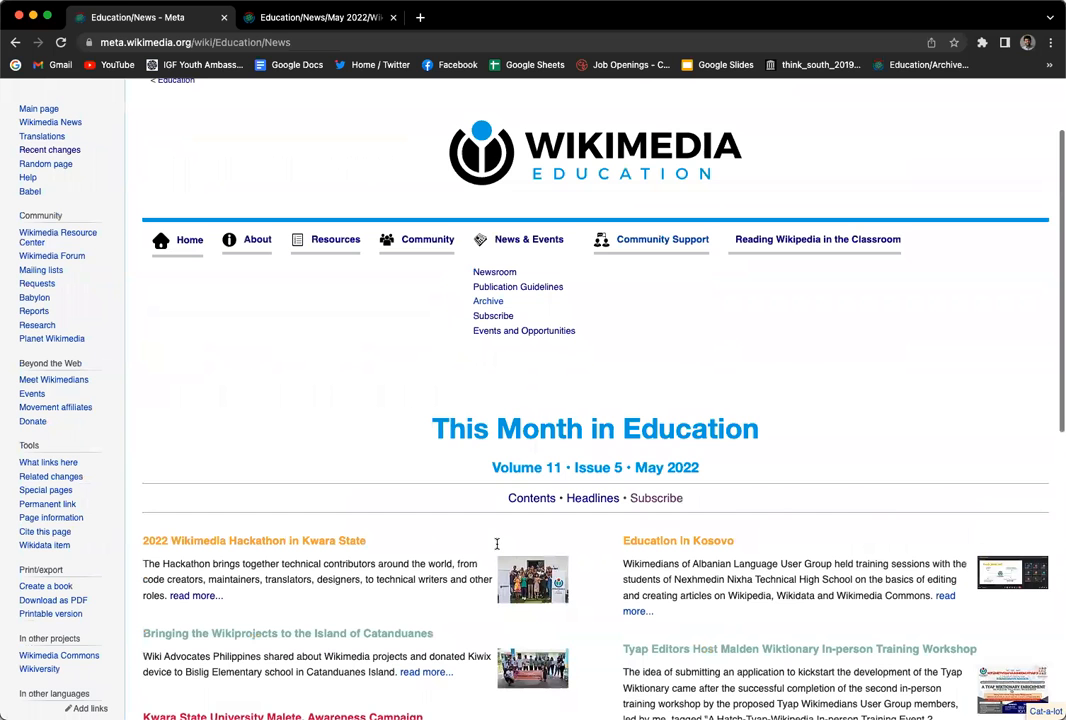
pyautogui.scroll(-3)
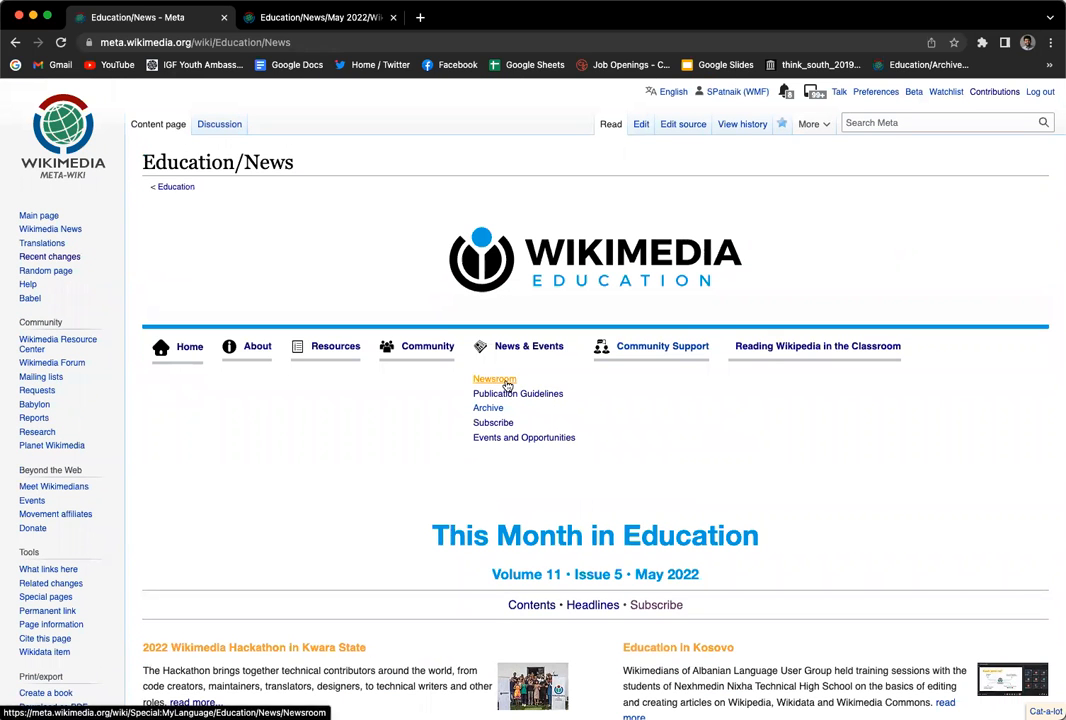
pyautogui.click(494, 380)
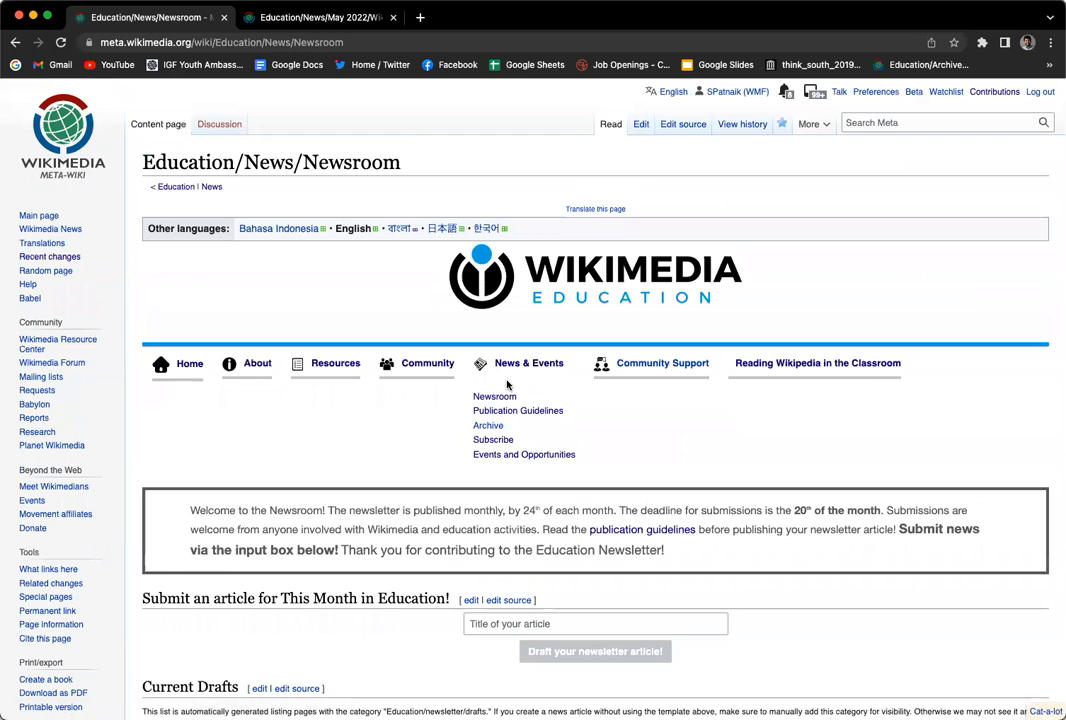
pyautogui.moveTo(480, 488)
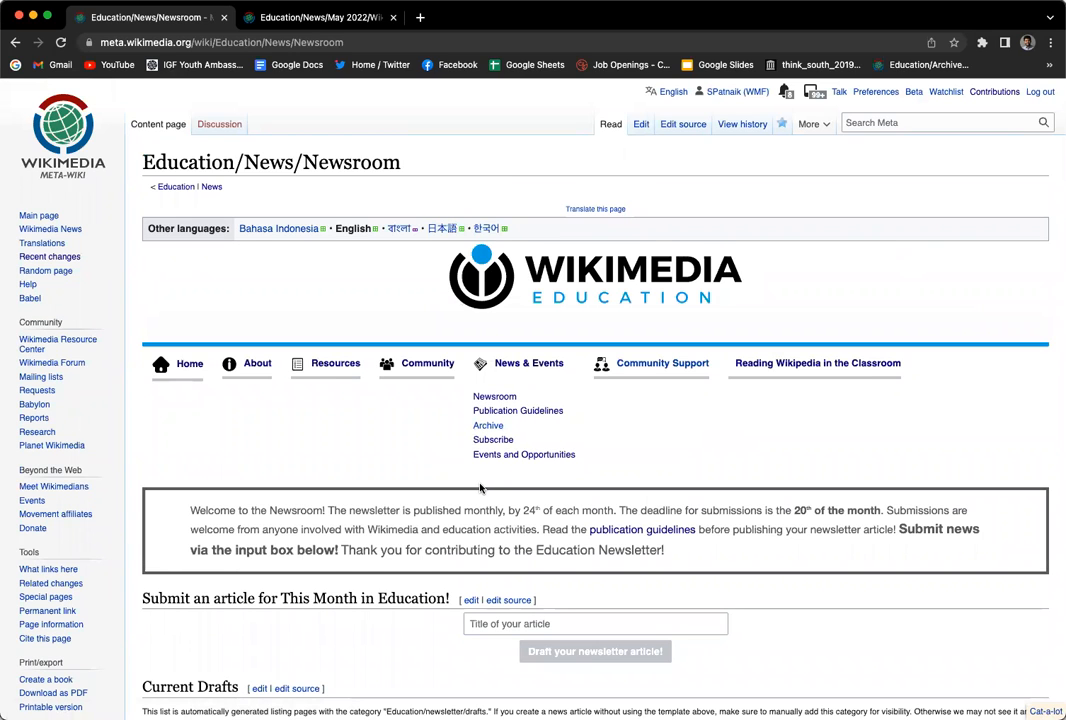
pyautogui.scroll(-3)
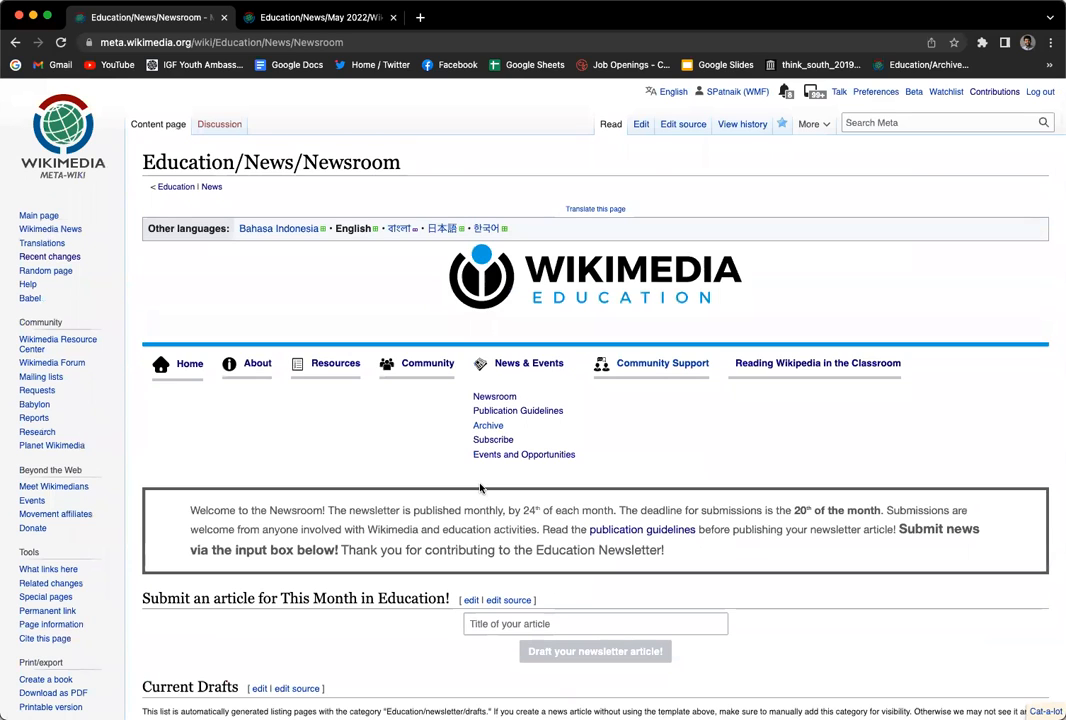
pyautogui.moveTo(574, 496)
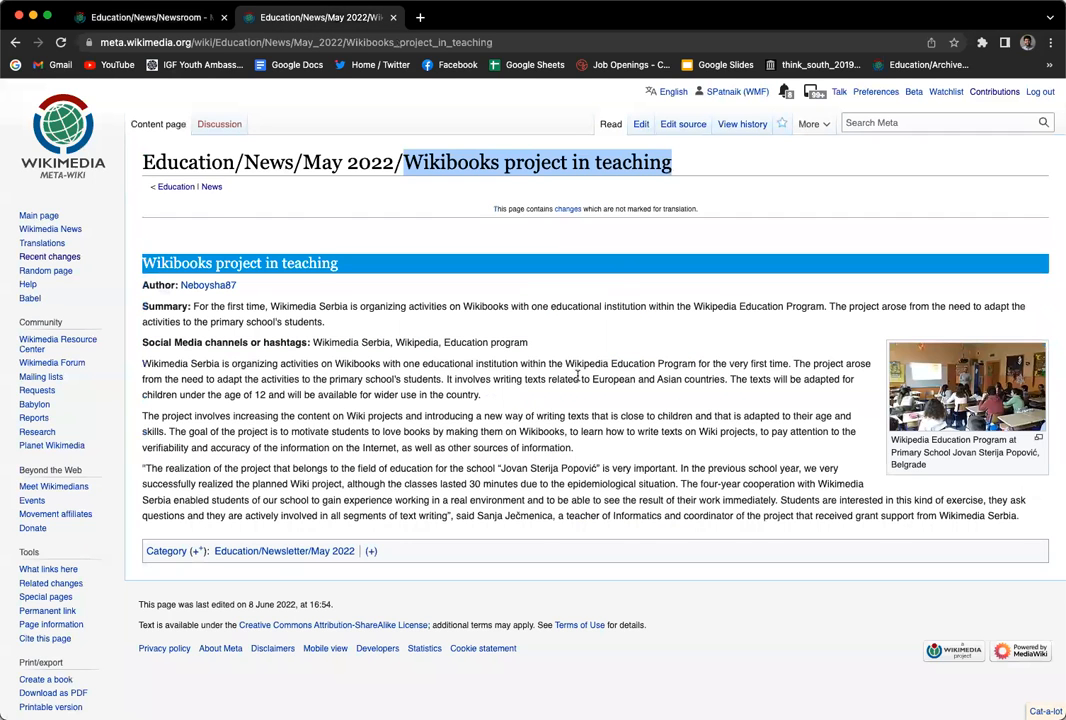
pyautogui.moveTo(770, 200)
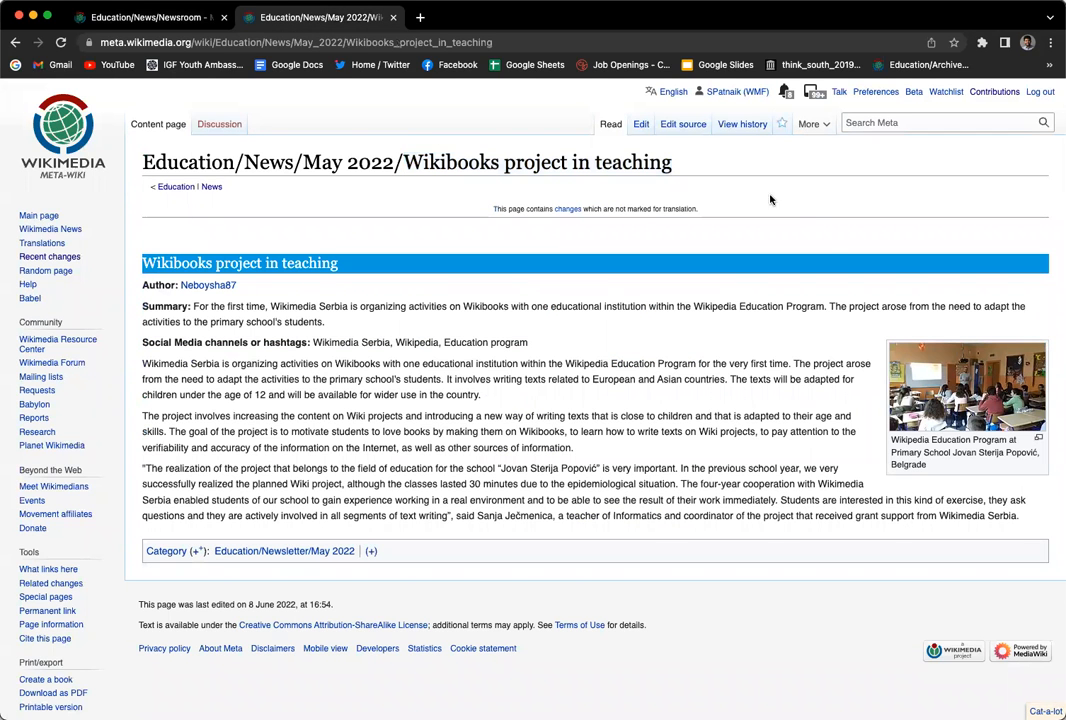
pyautogui.moveTo(278, 324)
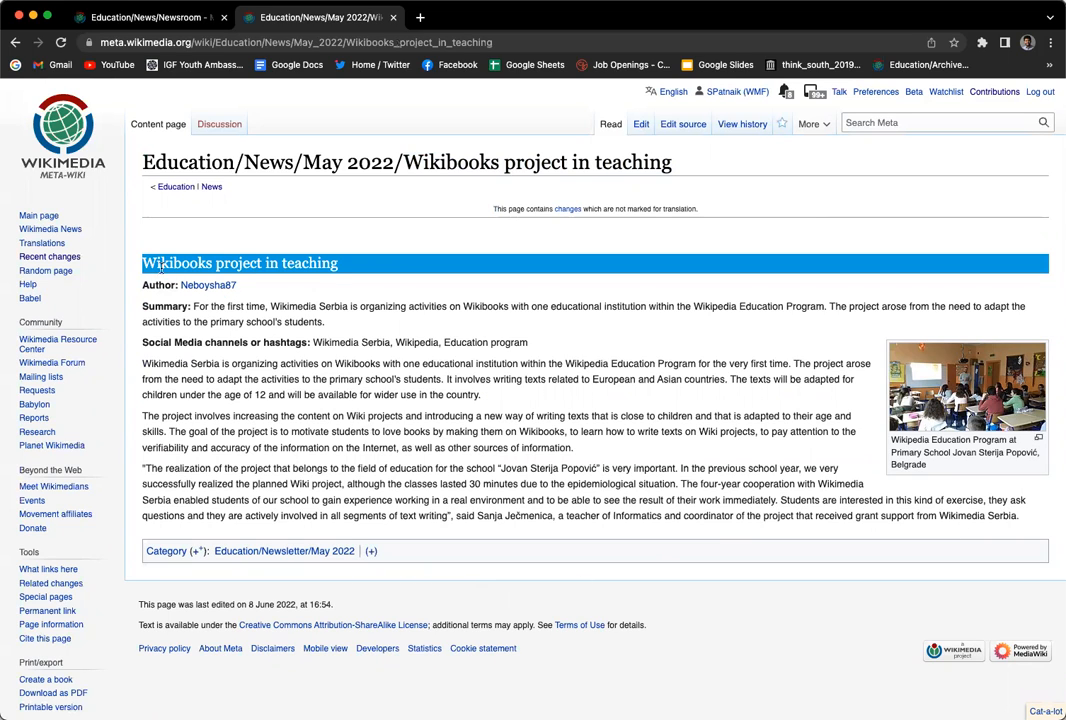
pyautogui.moveTo(390, 352)
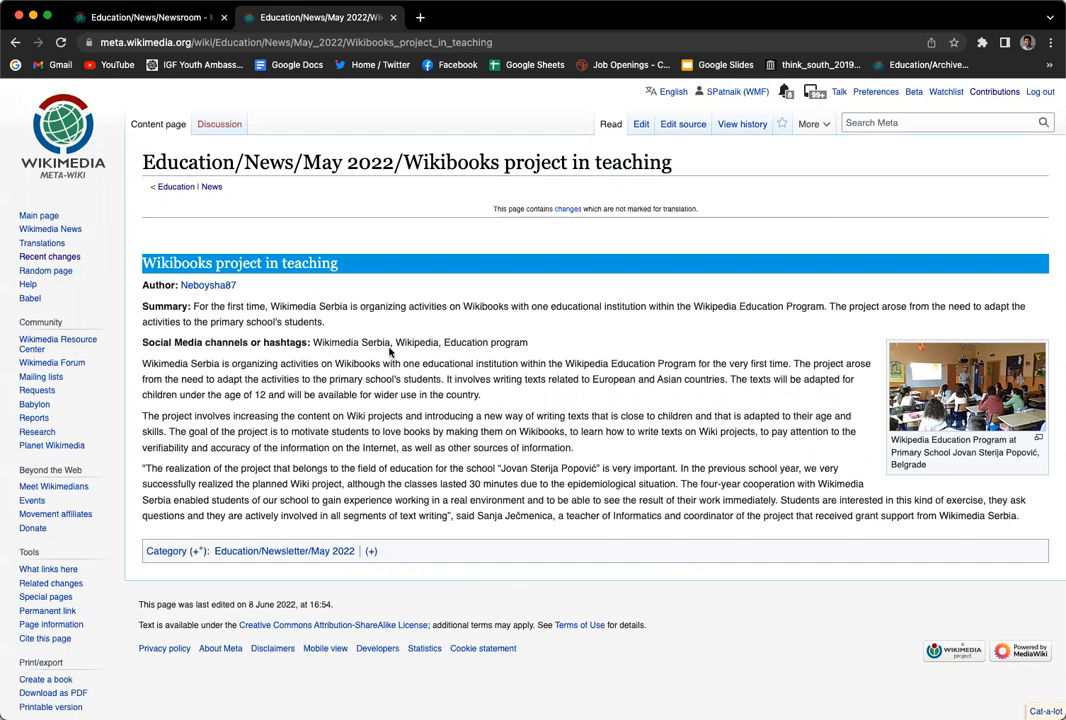
pyautogui.moveTo(850, 476)
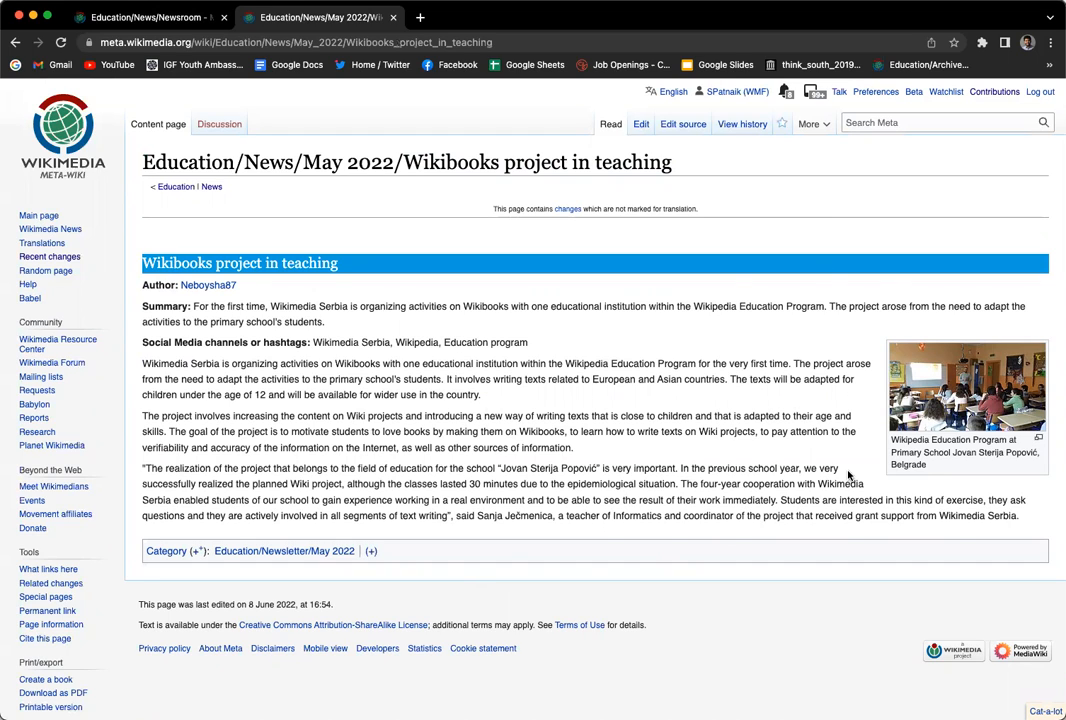
pyautogui.moveTo(404, 122)
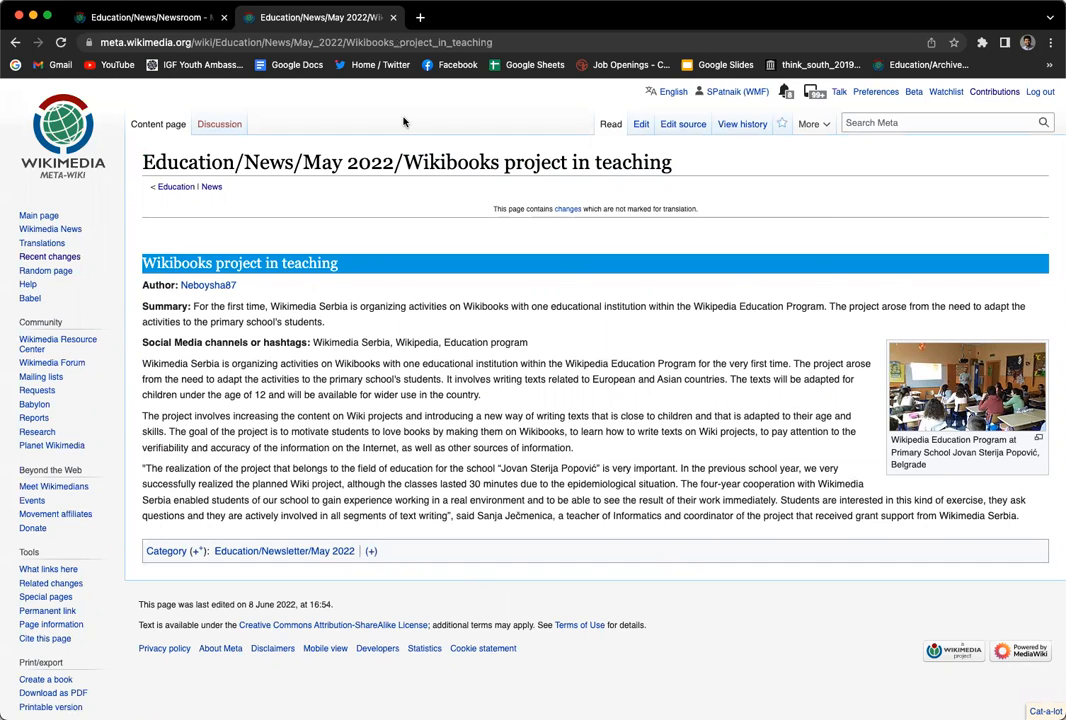
pyautogui.moveTo(458, 222)
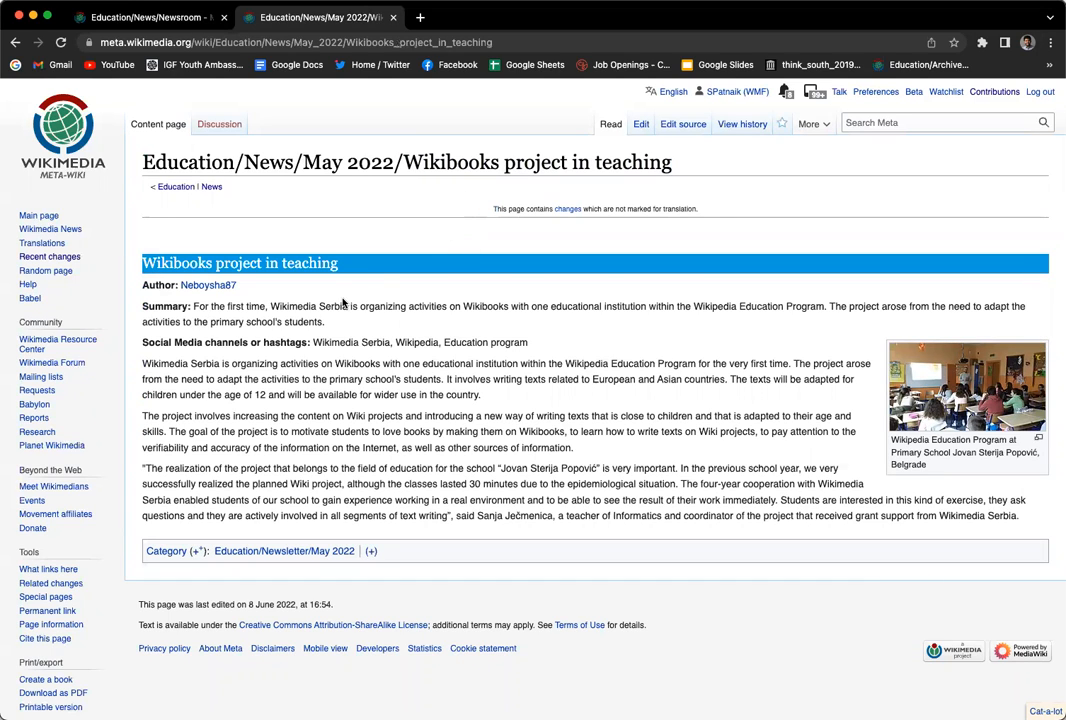
pyautogui.moveTo(536, 324)
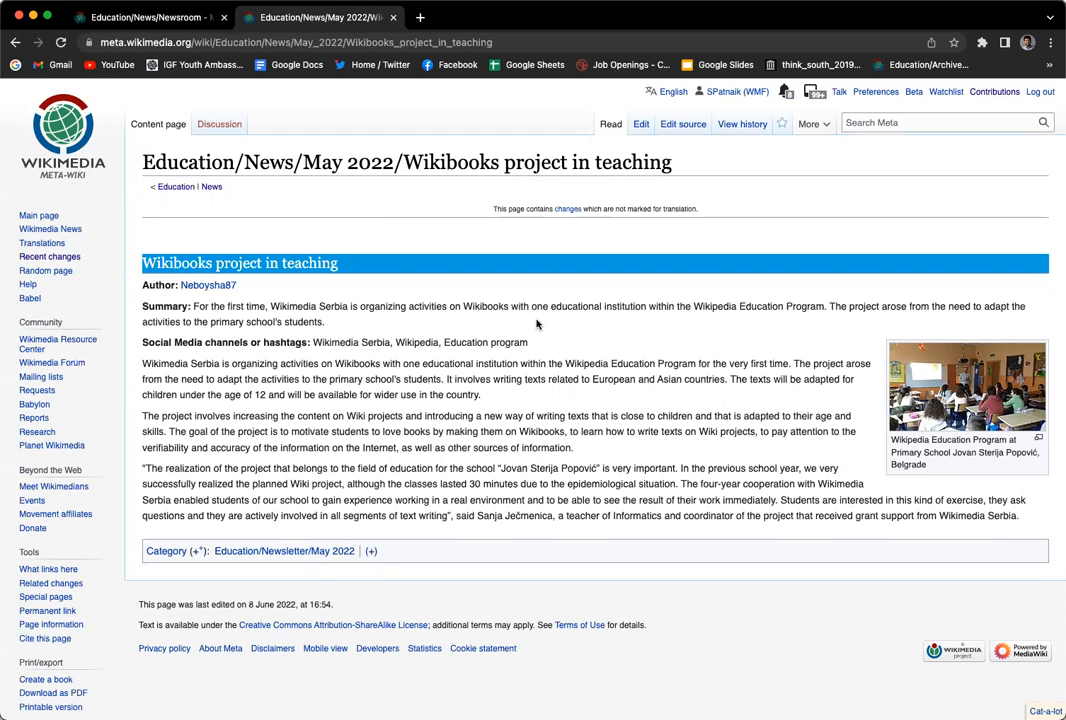
pyautogui.moveTo(948, 248)
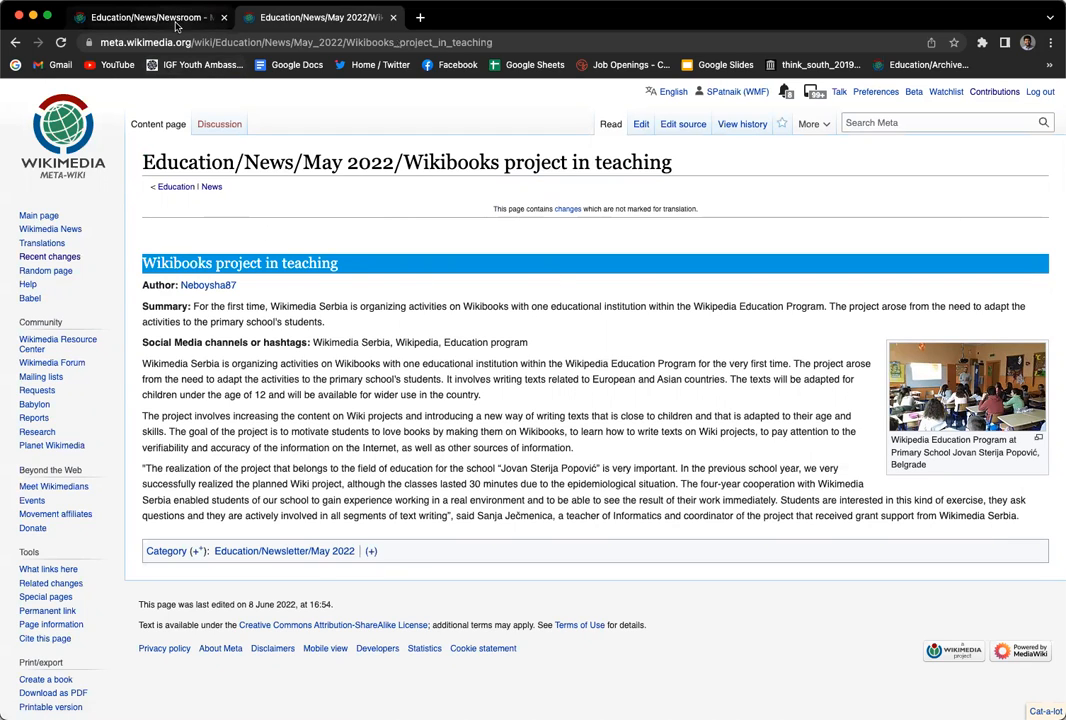
pyautogui.moveTo(404, 168)
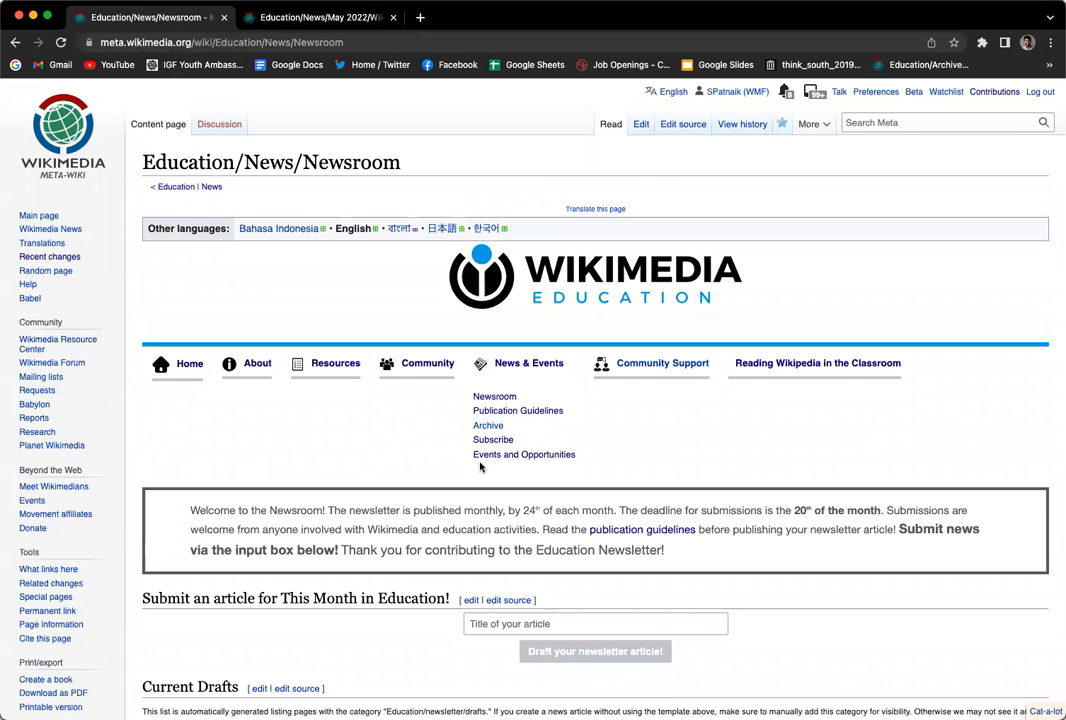
# Enter 'Wikibooks project in teaching-Example' as the title in the Submit an article box.
pyautogui.scroll(-3)
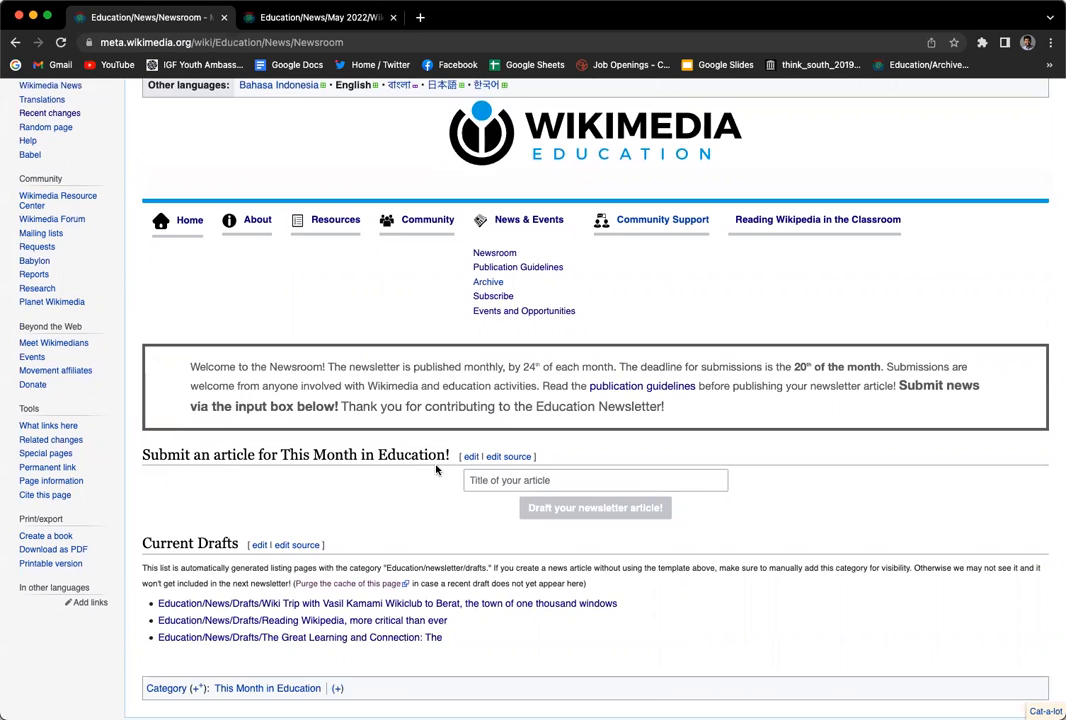
pyautogui.click(596, 480)
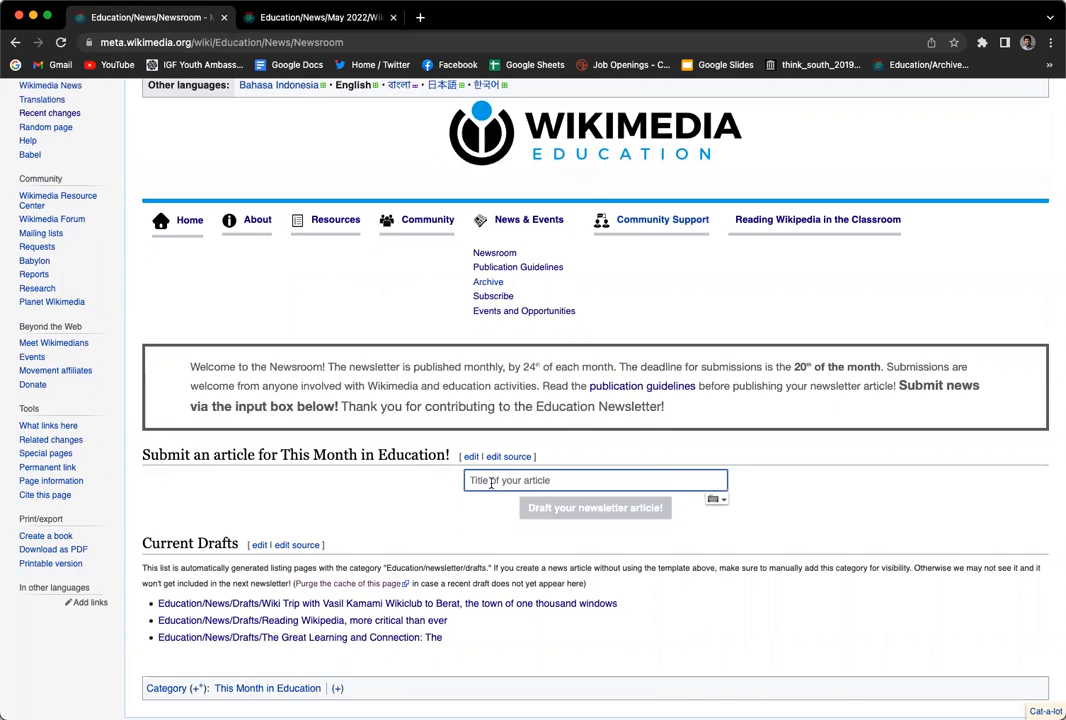
pyautogui.moveTo(560, 482)
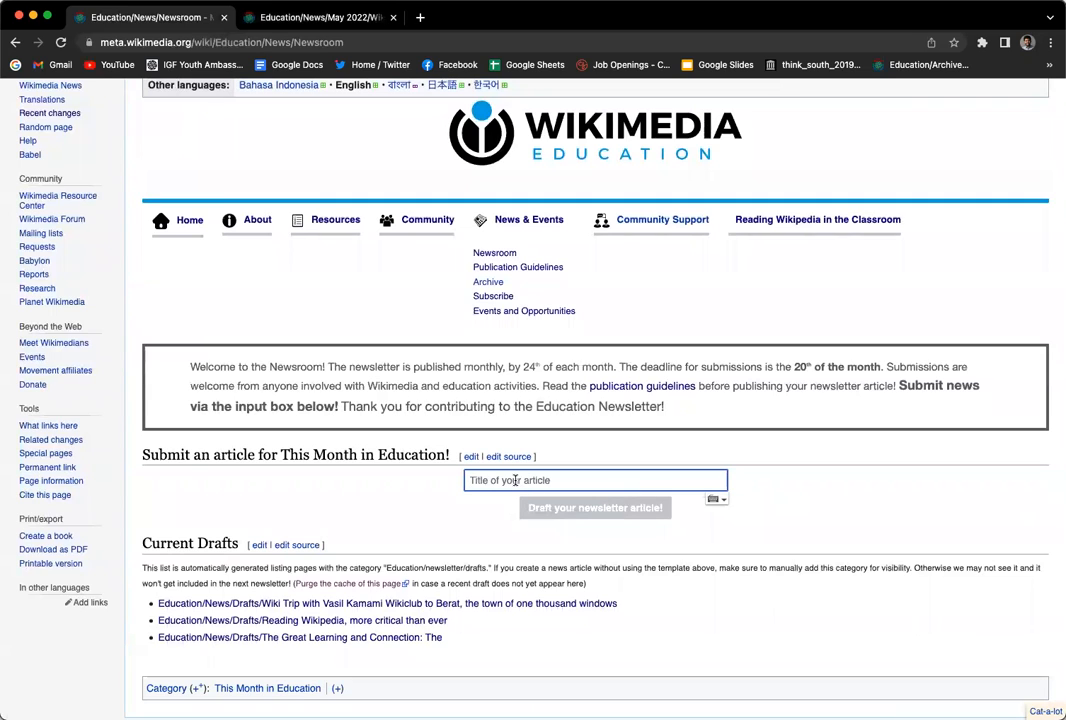
pyautogui.write('Wikibooks project in teaching-Example')
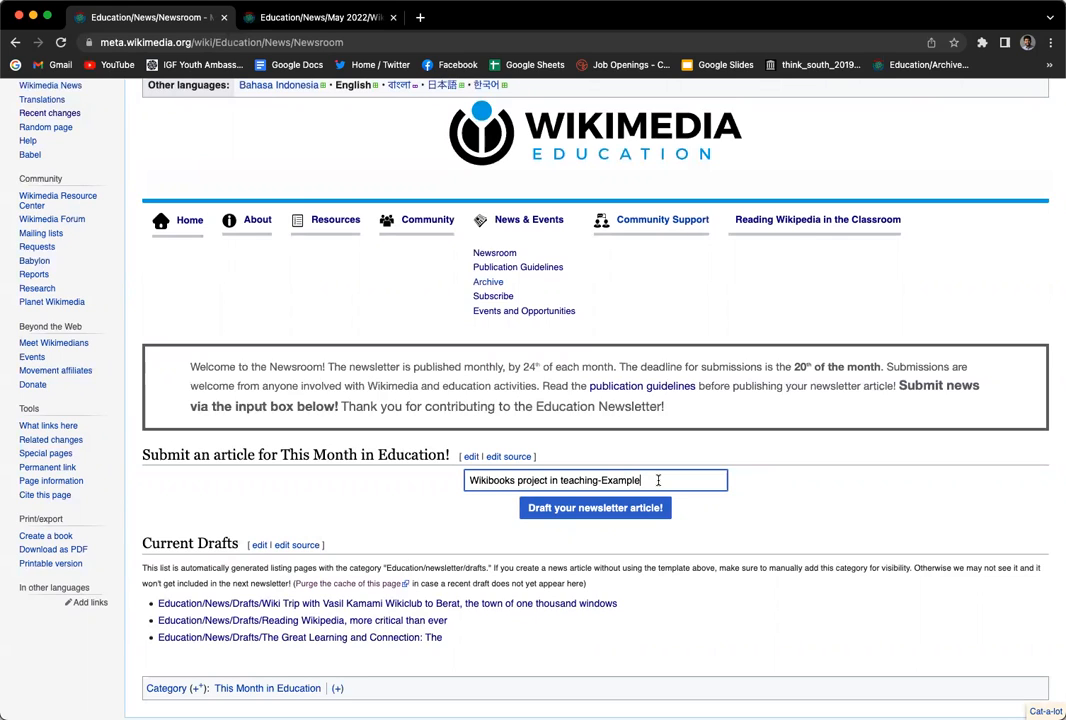
pyautogui.moveTo(732, 476)
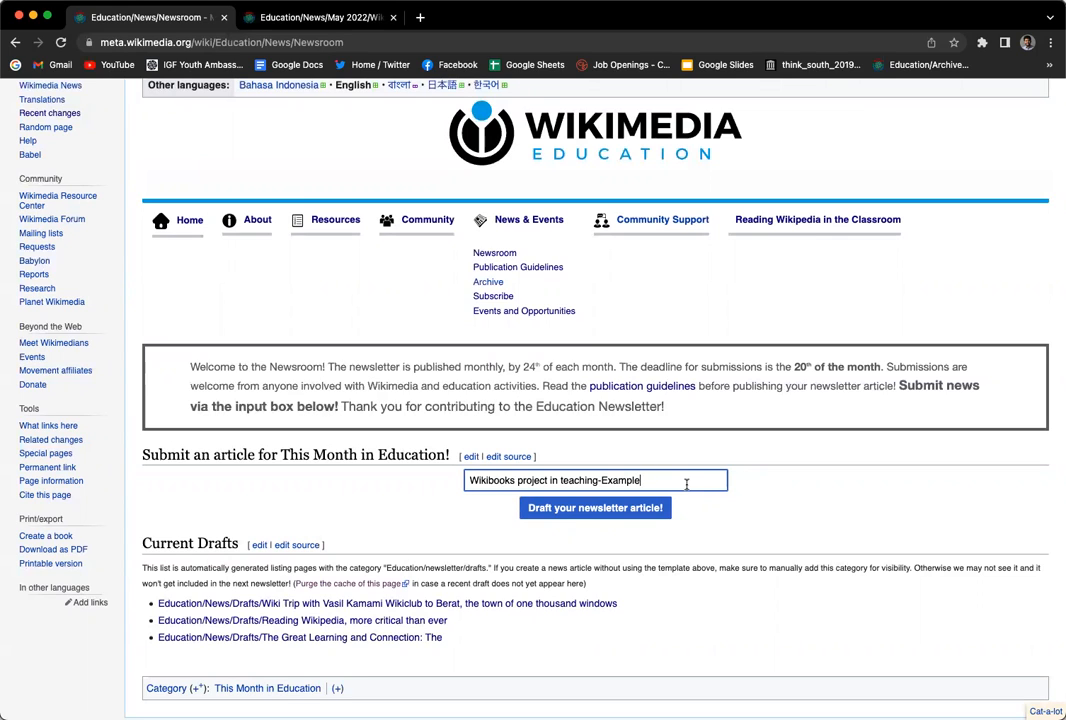
pyautogui.moveTo(464, 512)
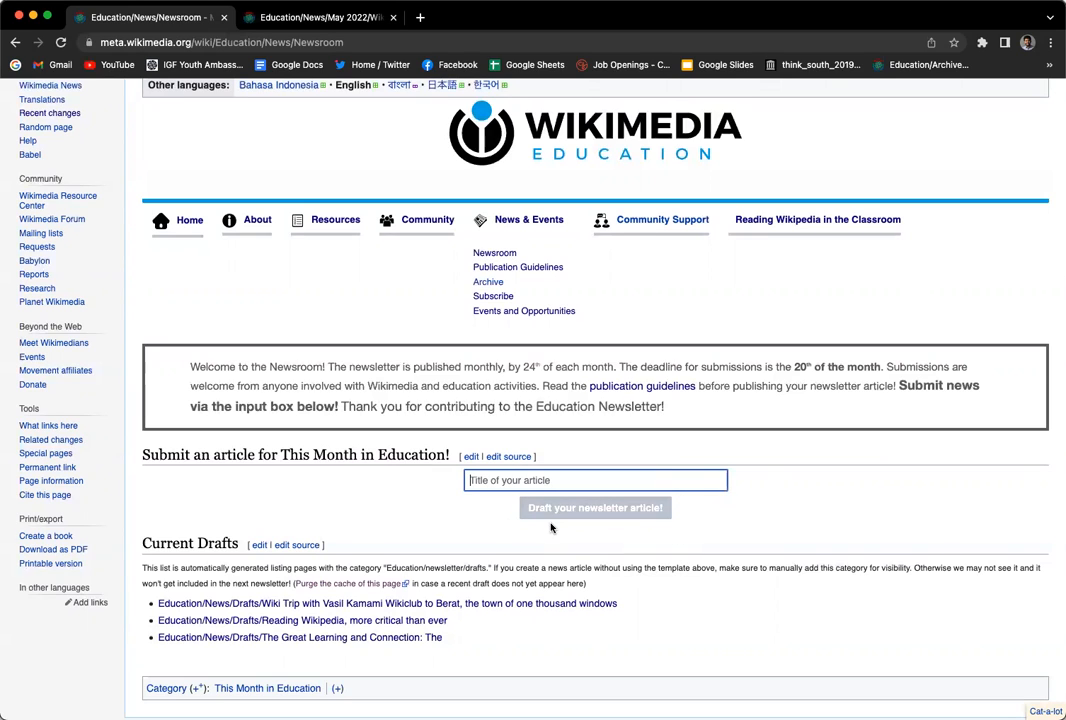
pyautogui.write('Wikibooks project in teaching-Example')
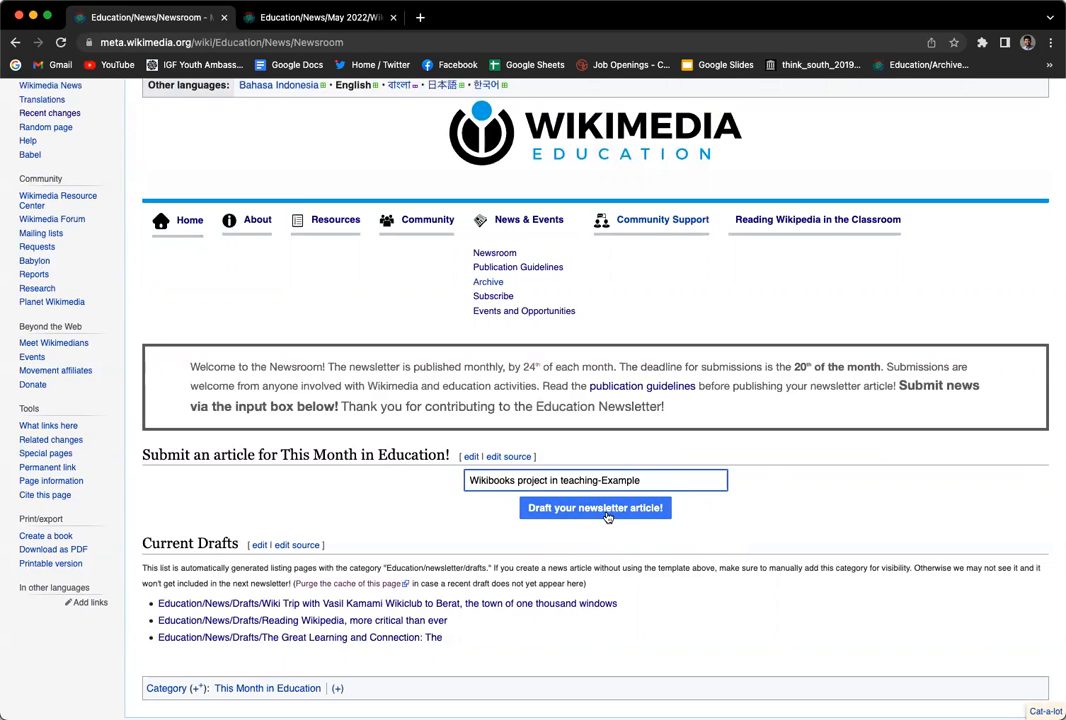
# Create the draft page and prepare its wikitext placeholders for the hashtags and description.
pyautogui.click(596, 508)
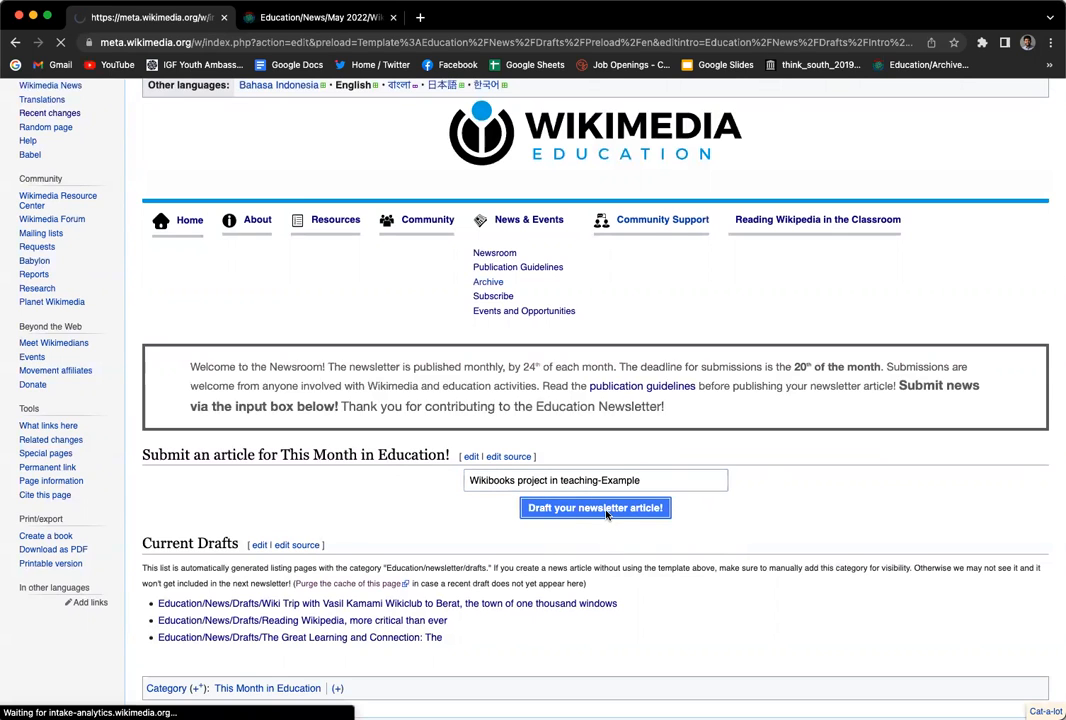
pyautogui.click(594, 508)
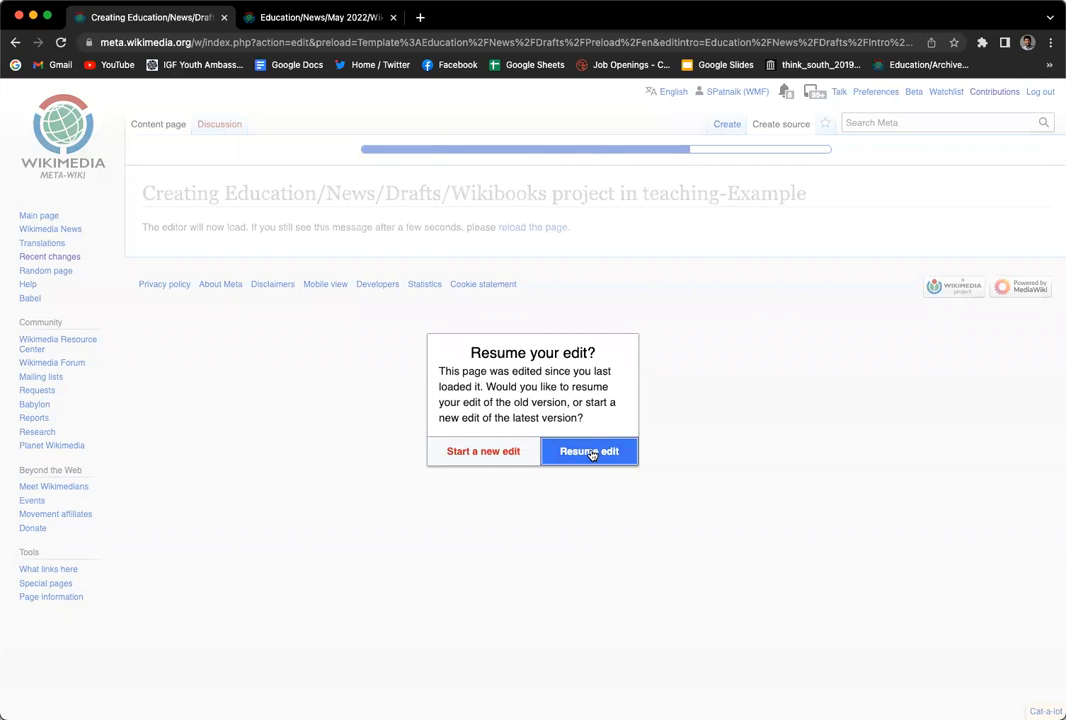
pyautogui.click(588, 452)
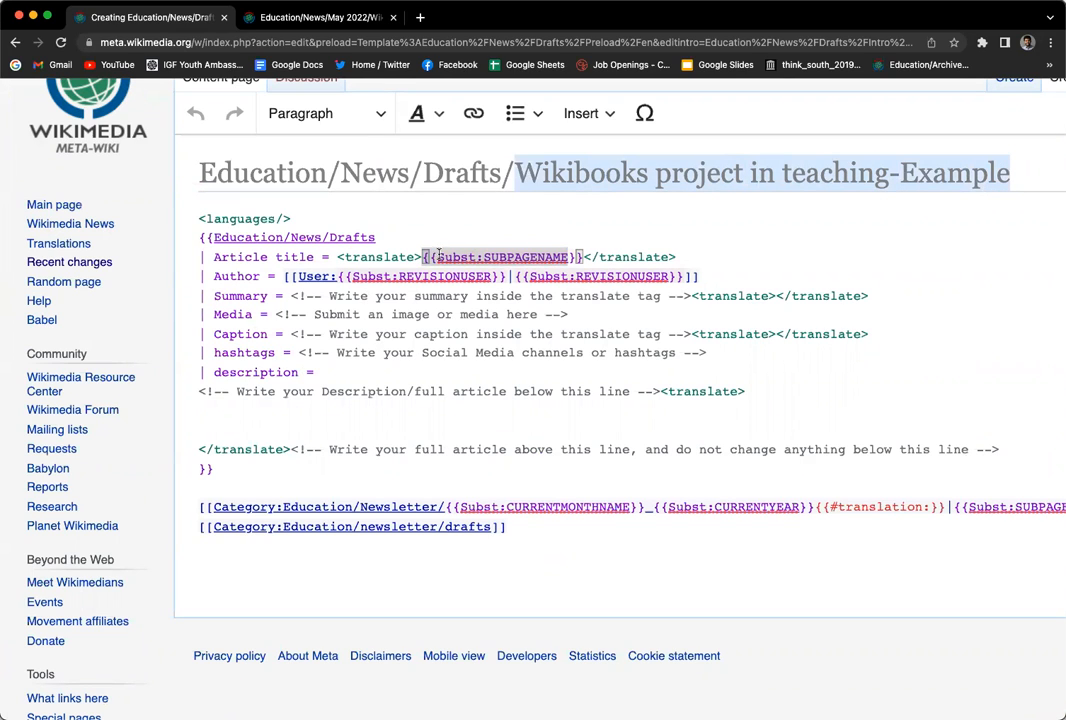
pyautogui.click(676, 256)
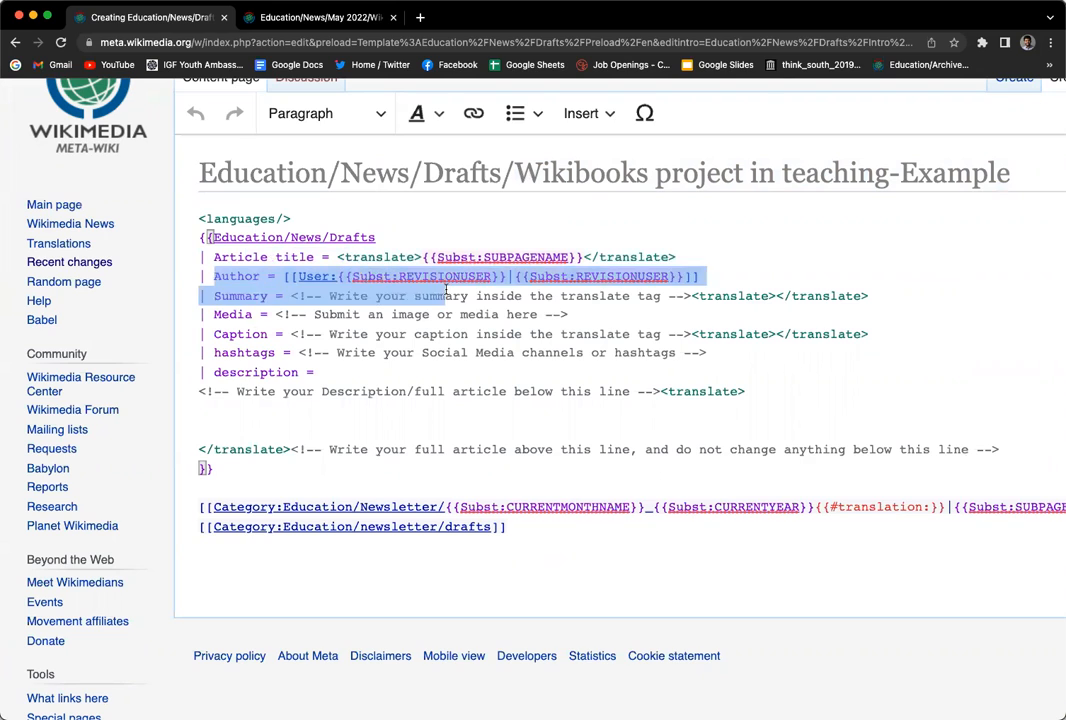
pyautogui.click(480, 334)
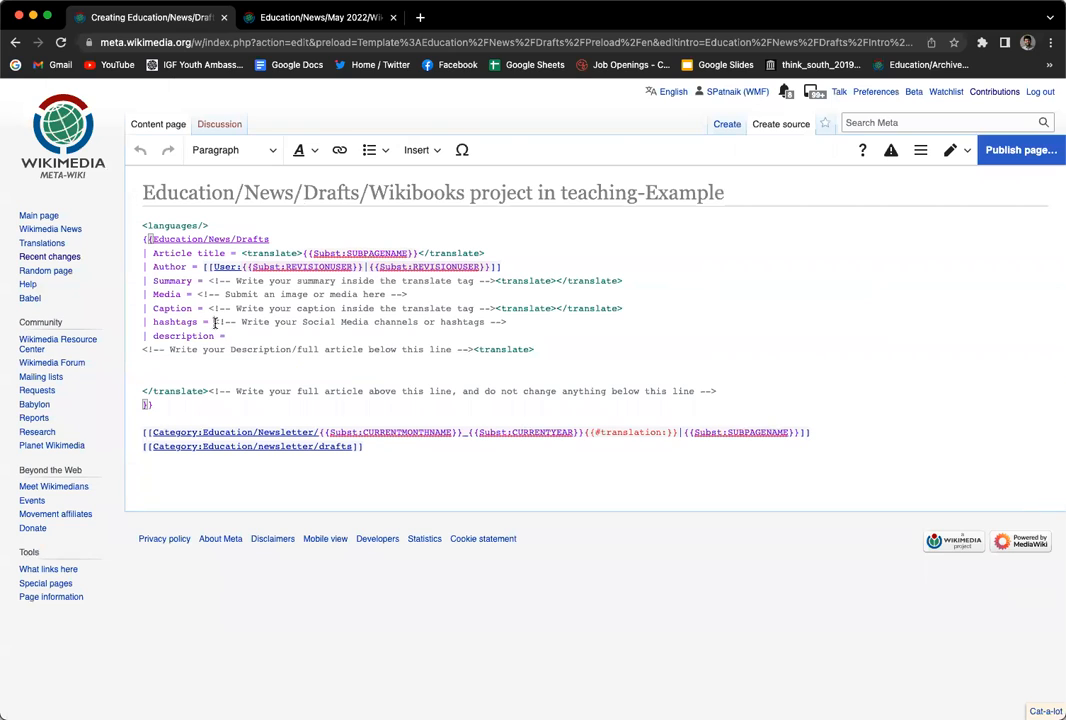
pyautogui.moveTo(214, 322); pyautogui.dragTo(508, 322)
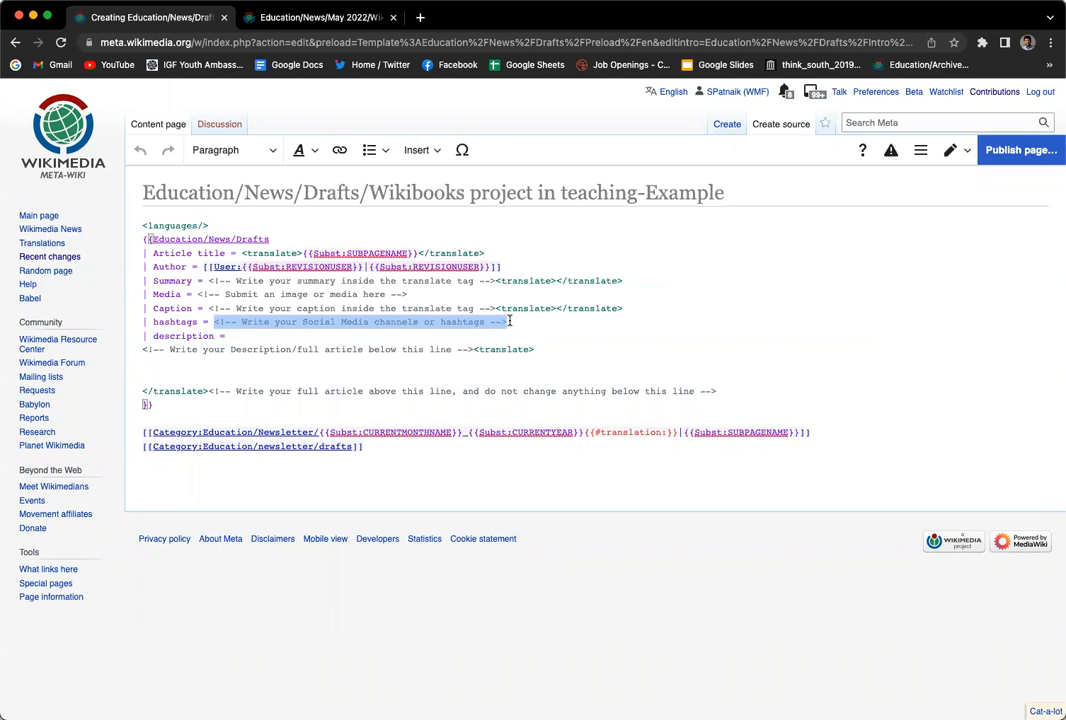
pyautogui.click(218, 336)
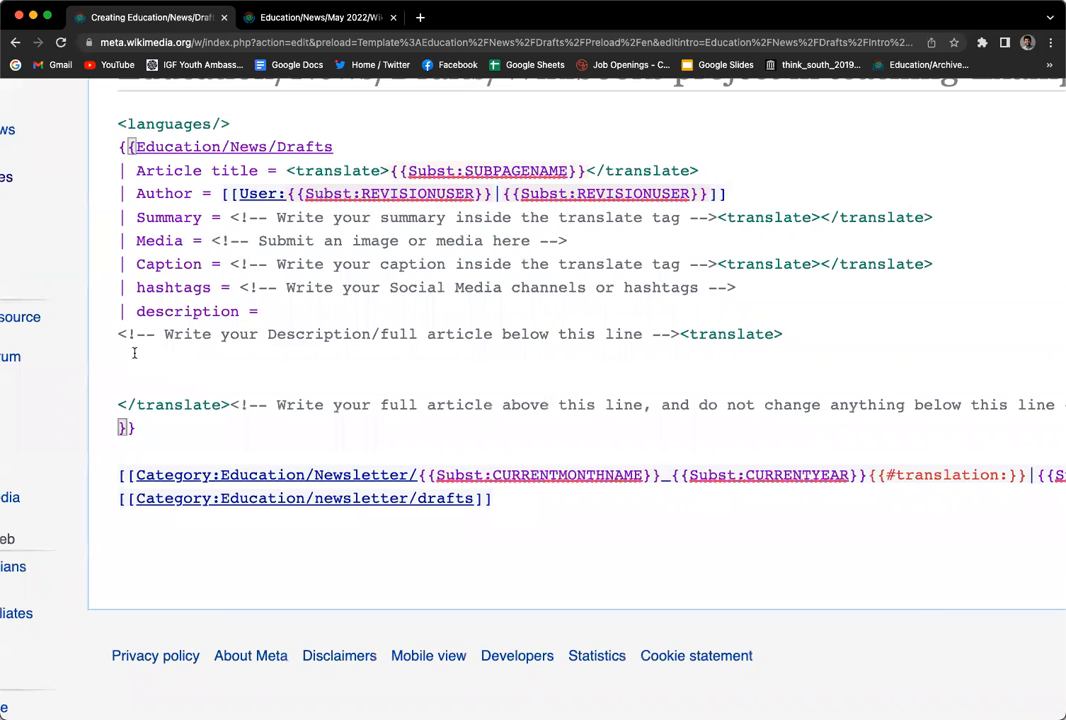
pyautogui.click(118, 380)
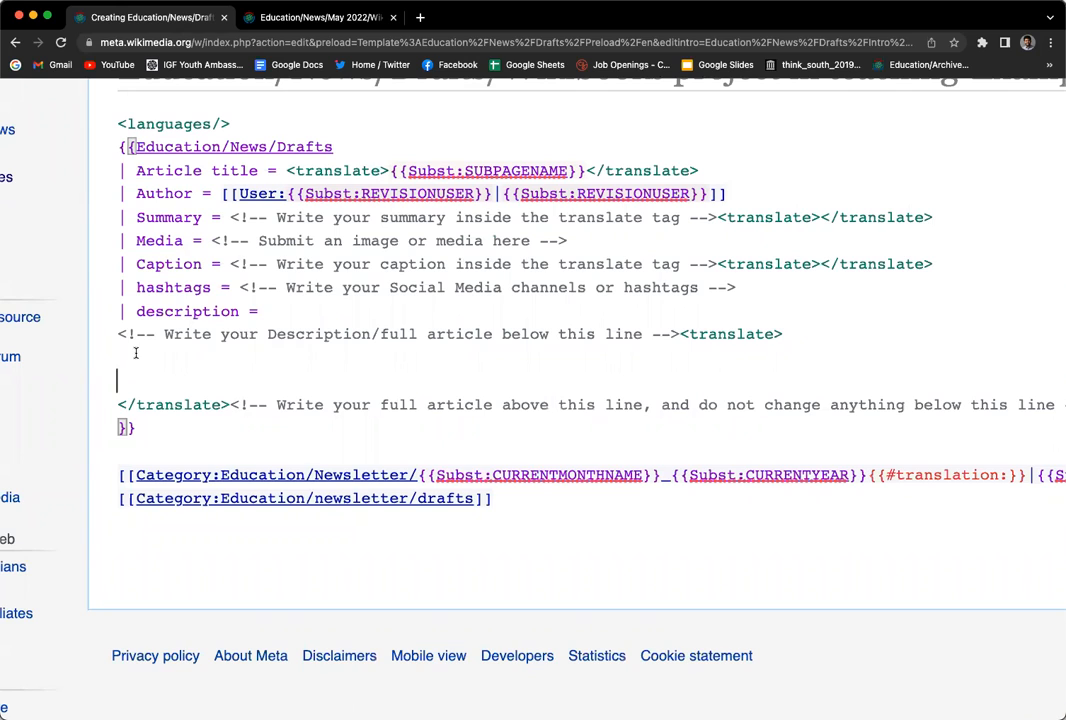
# Copy the summary sentence from the published May 2022 article's source into the draft and preview it.
pyautogui.click(318, 16)
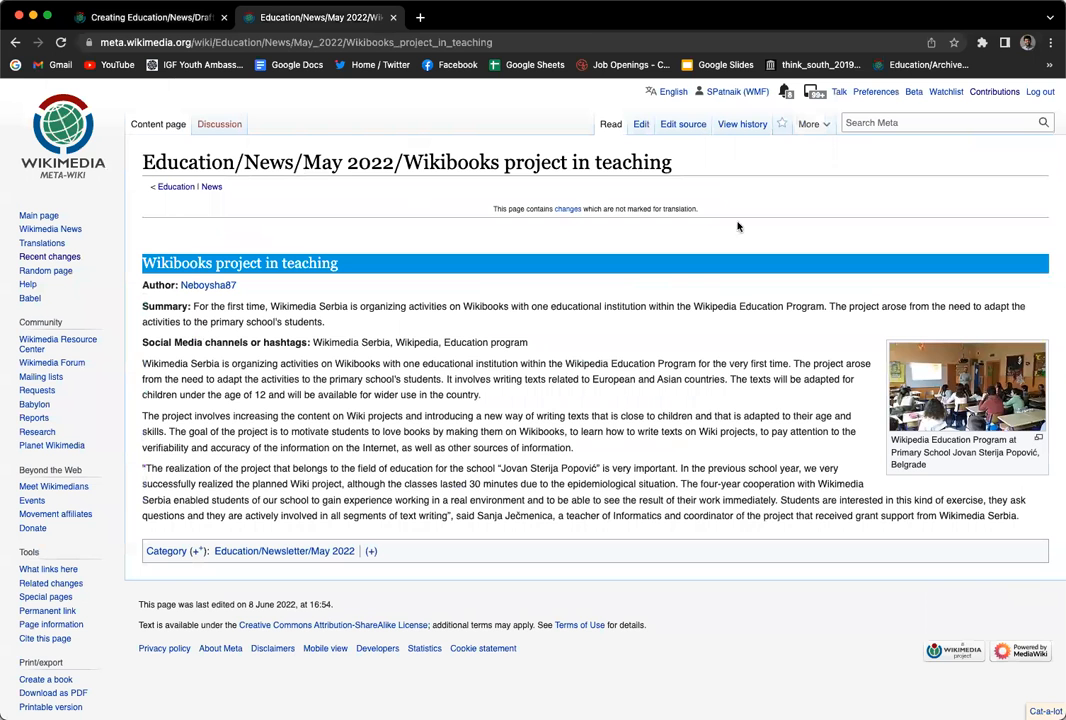
pyautogui.click(684, 124)
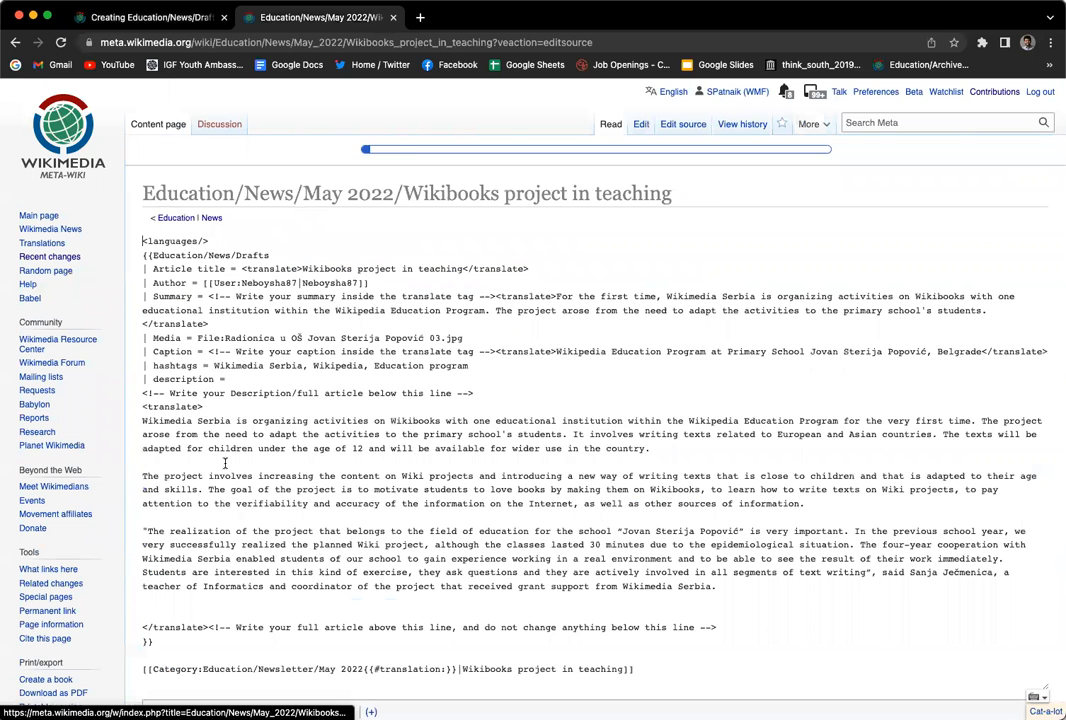
pyautogui.click(640, 124)
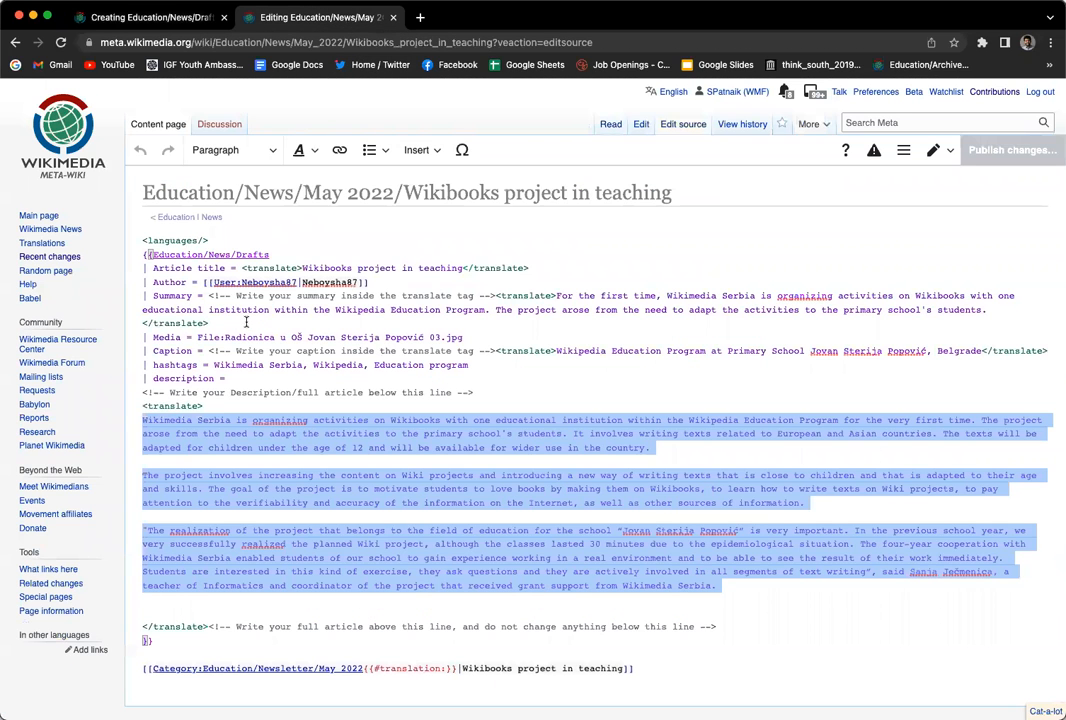
pyautogui.click(568, 296)
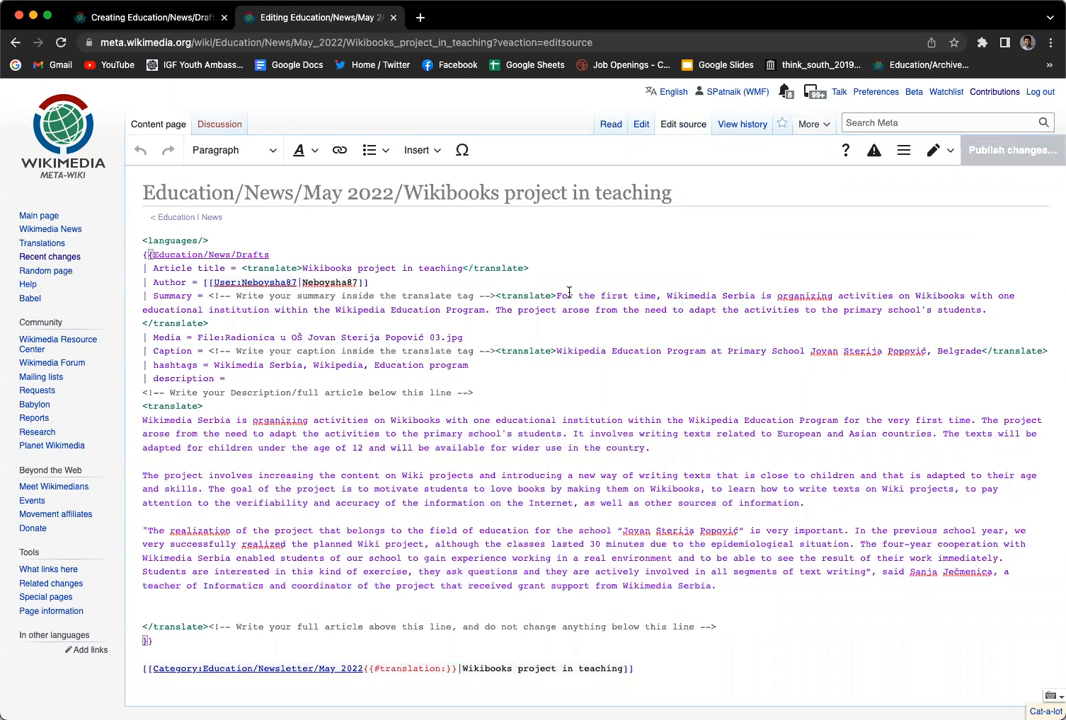
pyautogui.moveTo(556, 296); pyautogui.dragTo(992, 308)
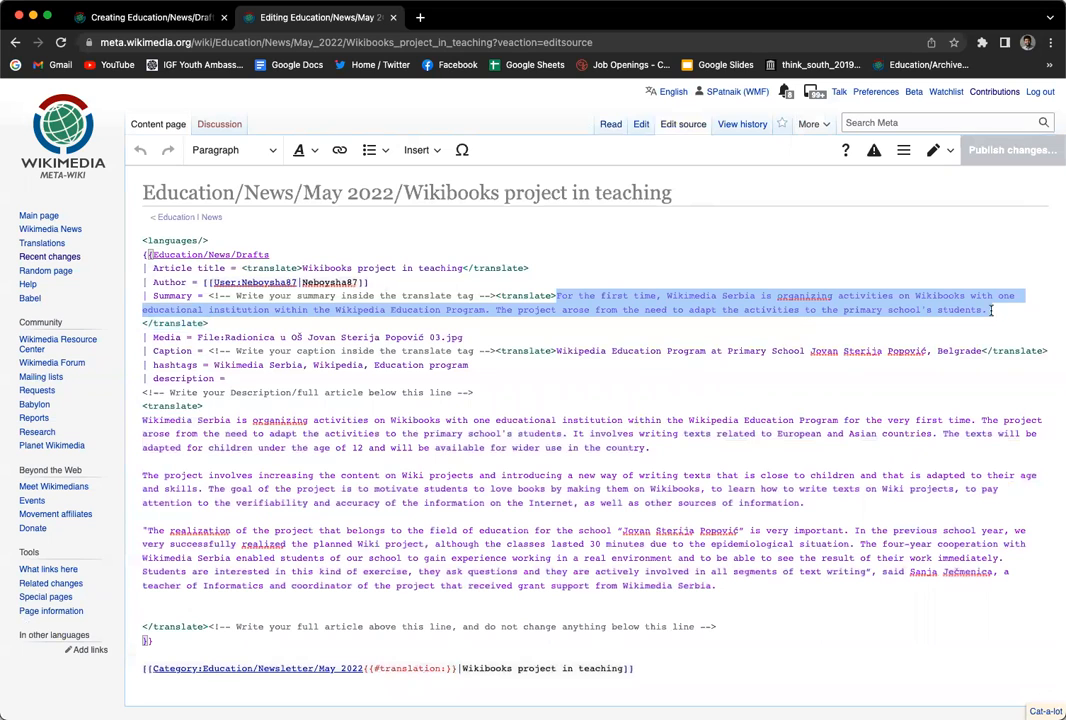
pyautogui.click(144, 16)
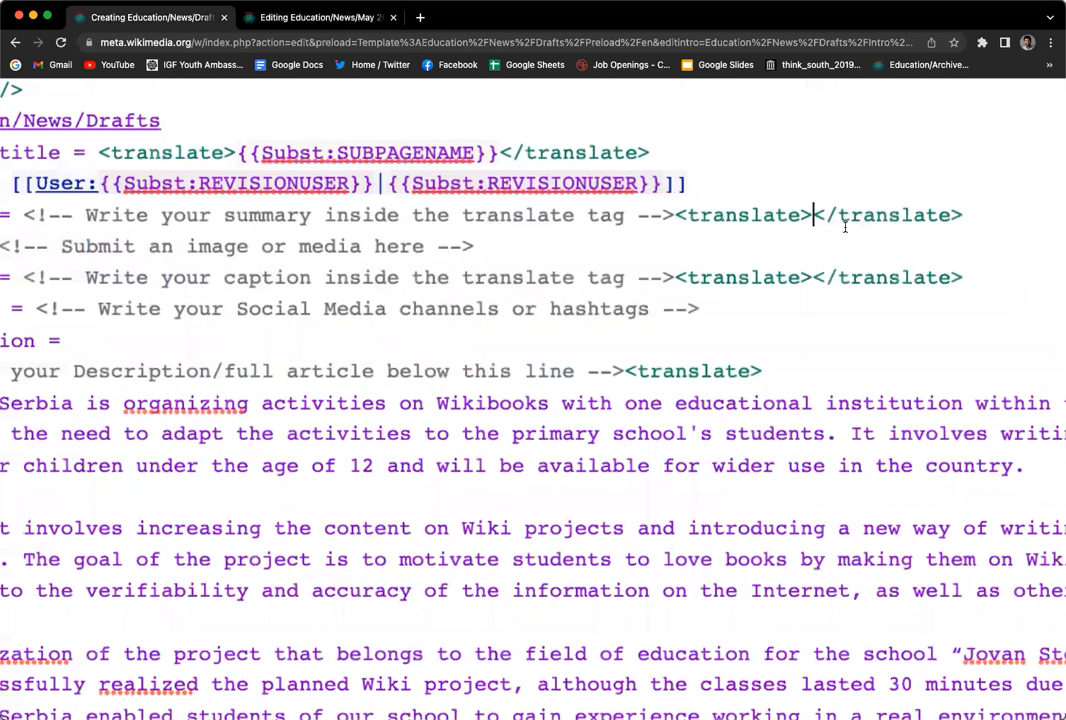
pyautogui.scroll(3)
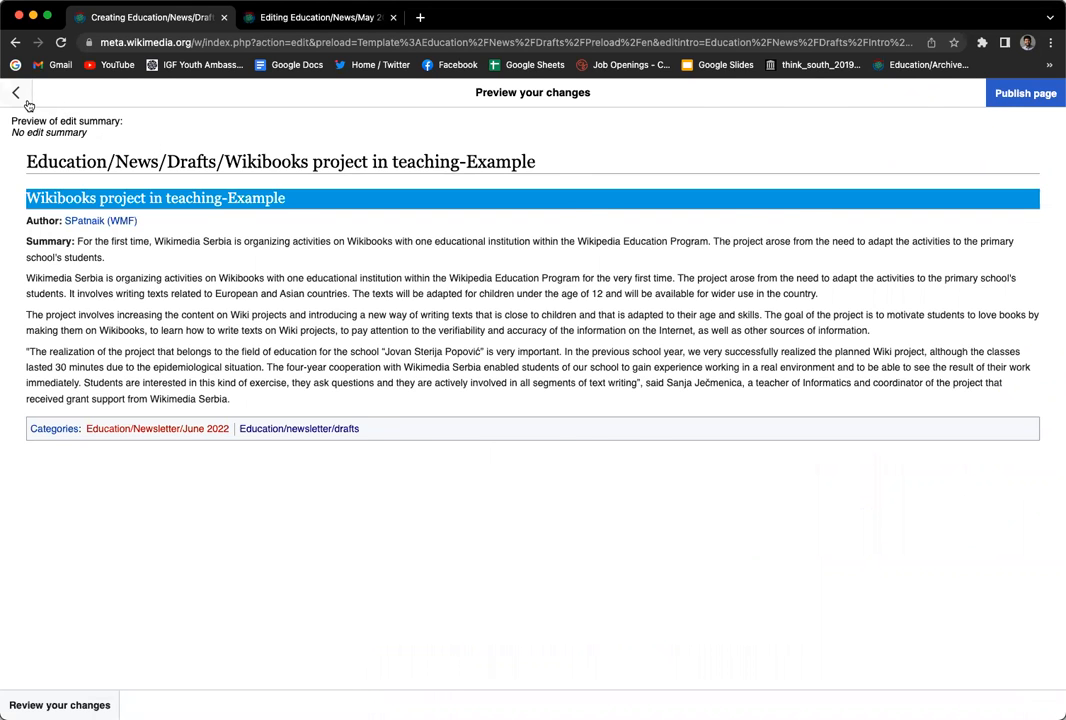
# Return from the preview and switch the draft editor to Visual editing.
pyautogui.click(16, 92)
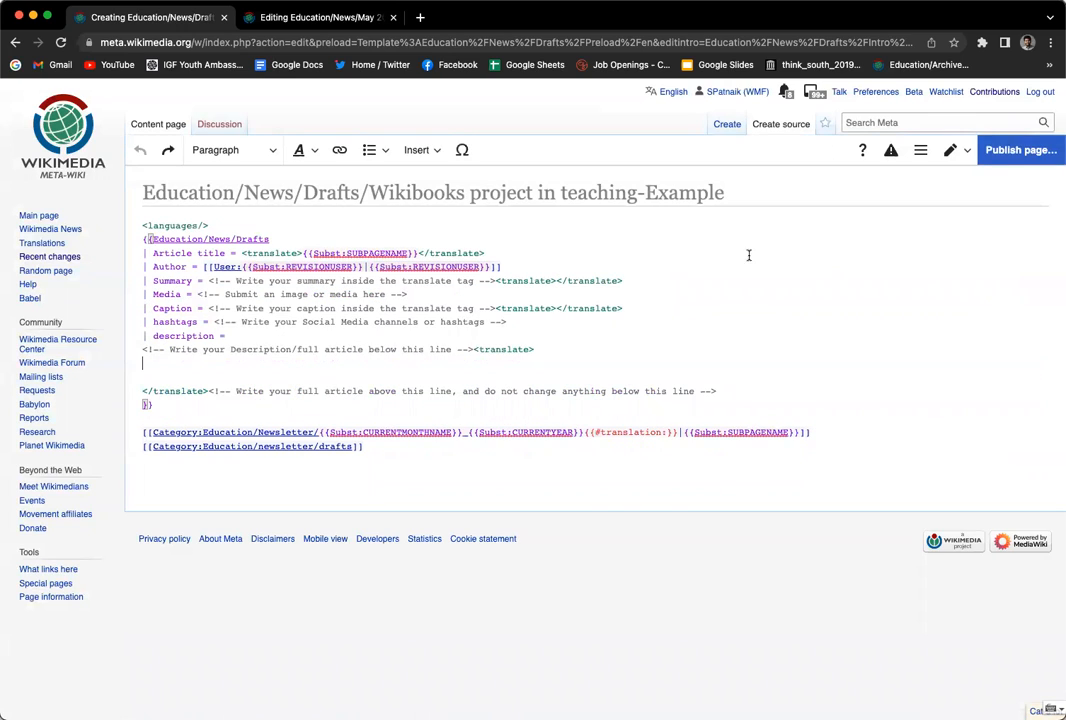
pyautogui.moveTo(1020, 150)
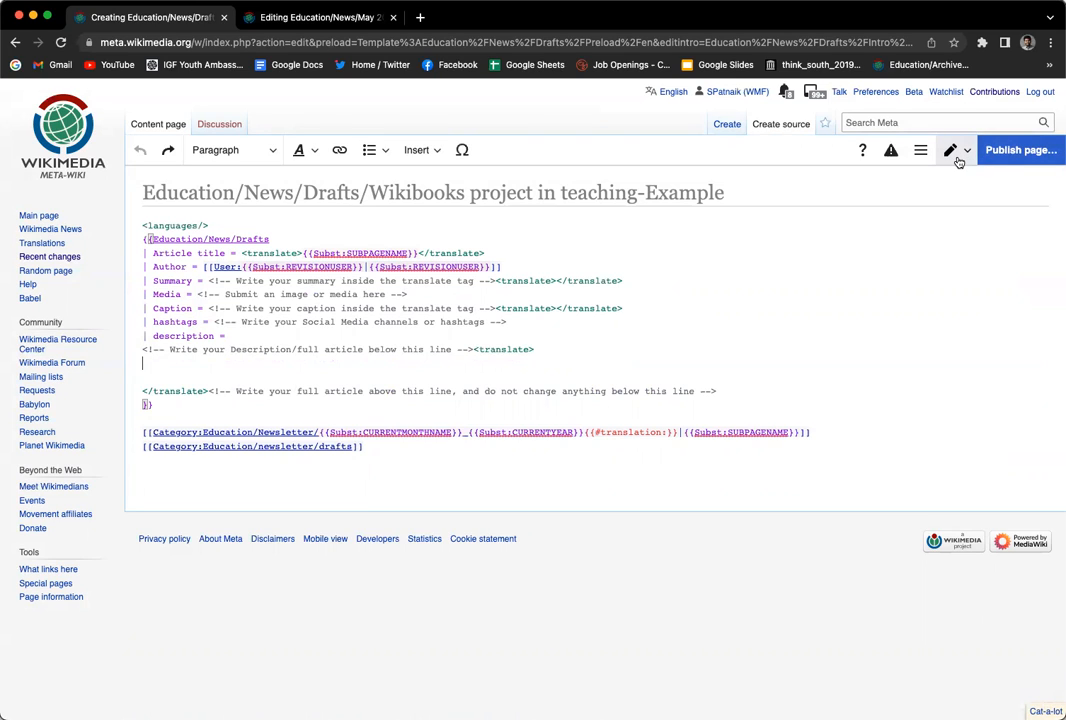
pyautogui.click(950, 150)
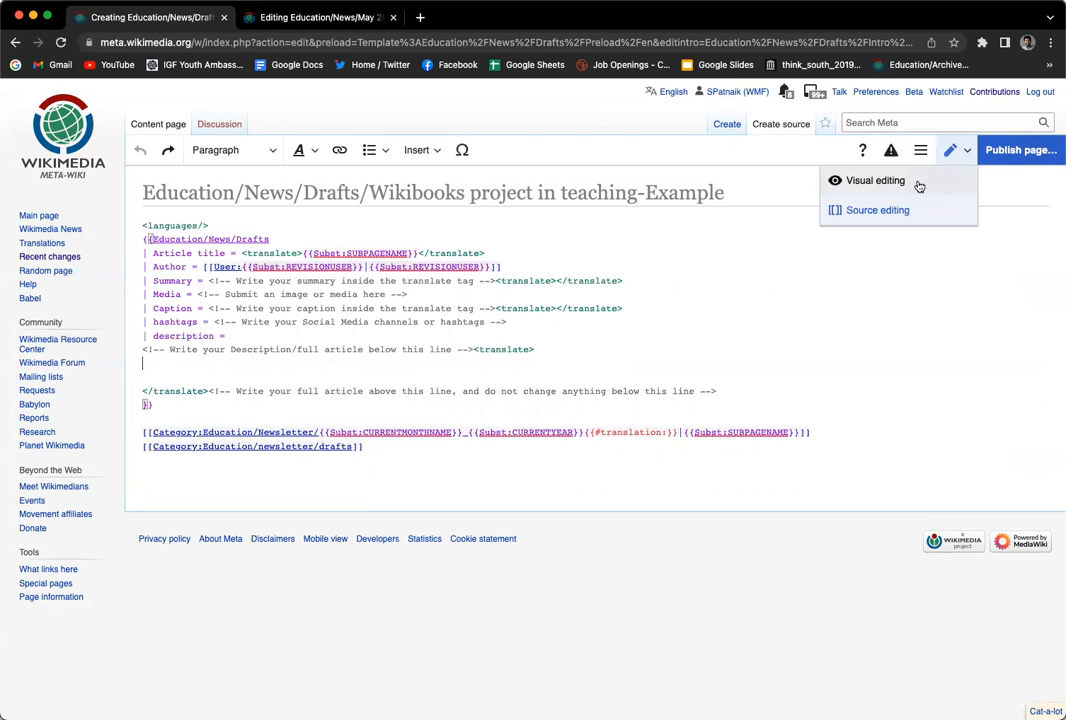
pyautogui.click(874, 180)
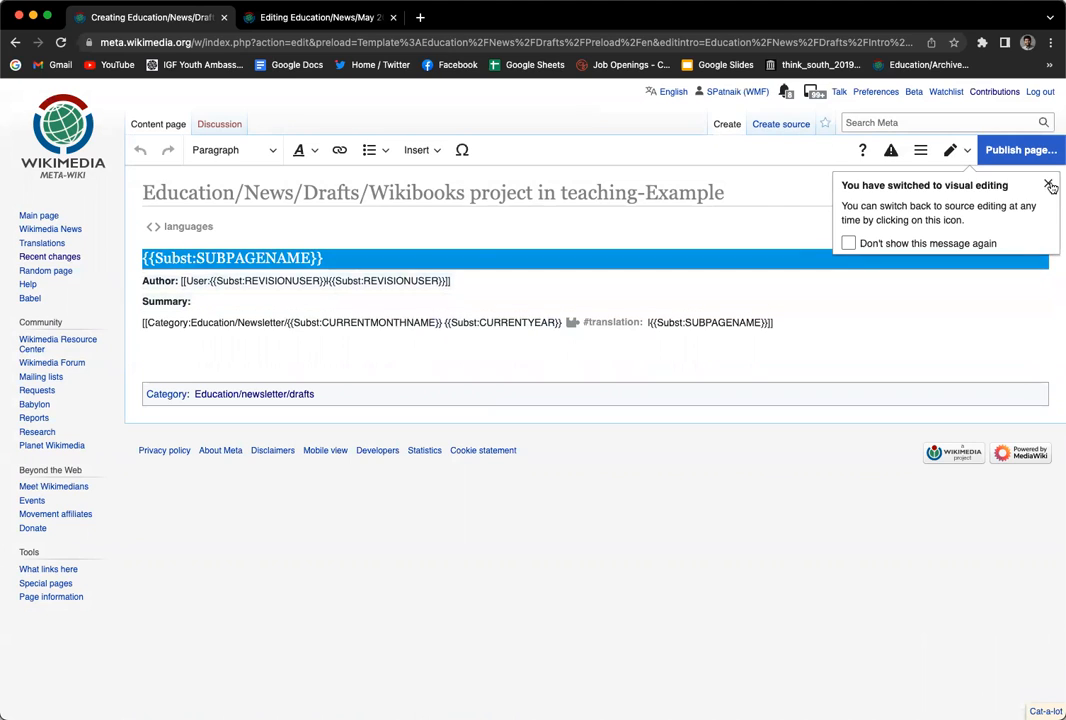
# Paste the Wikibooks article's summary sentence into the template form's Summary field.
pyautogui.click(1052, 186)
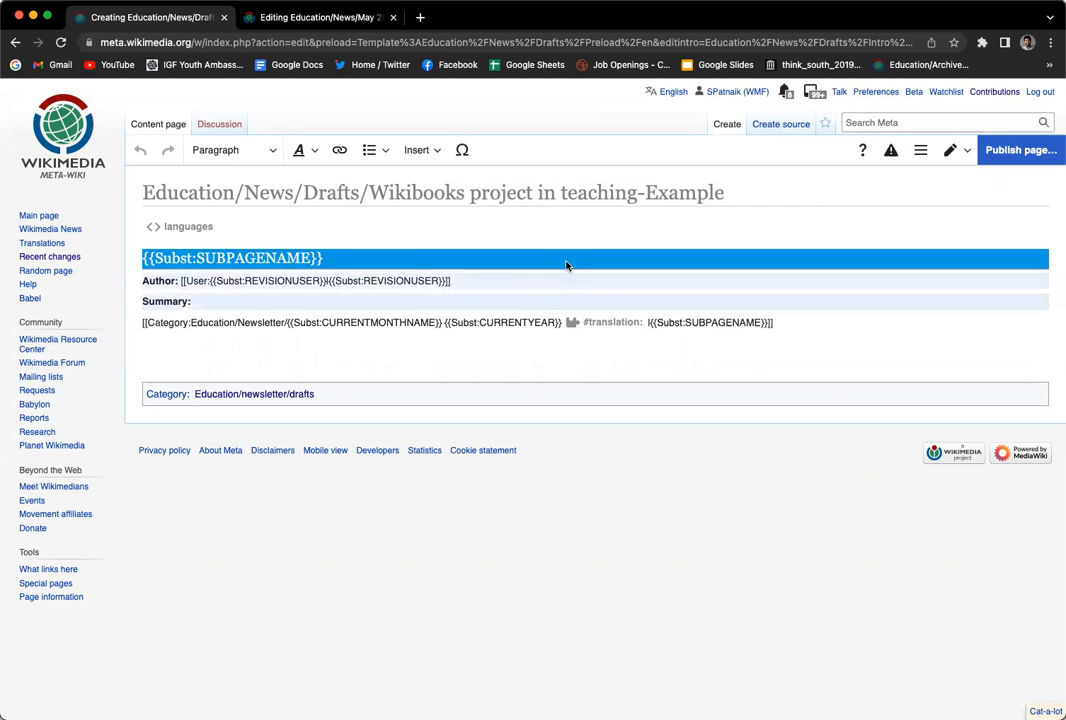
pyautogui.moveTo(548, 292)
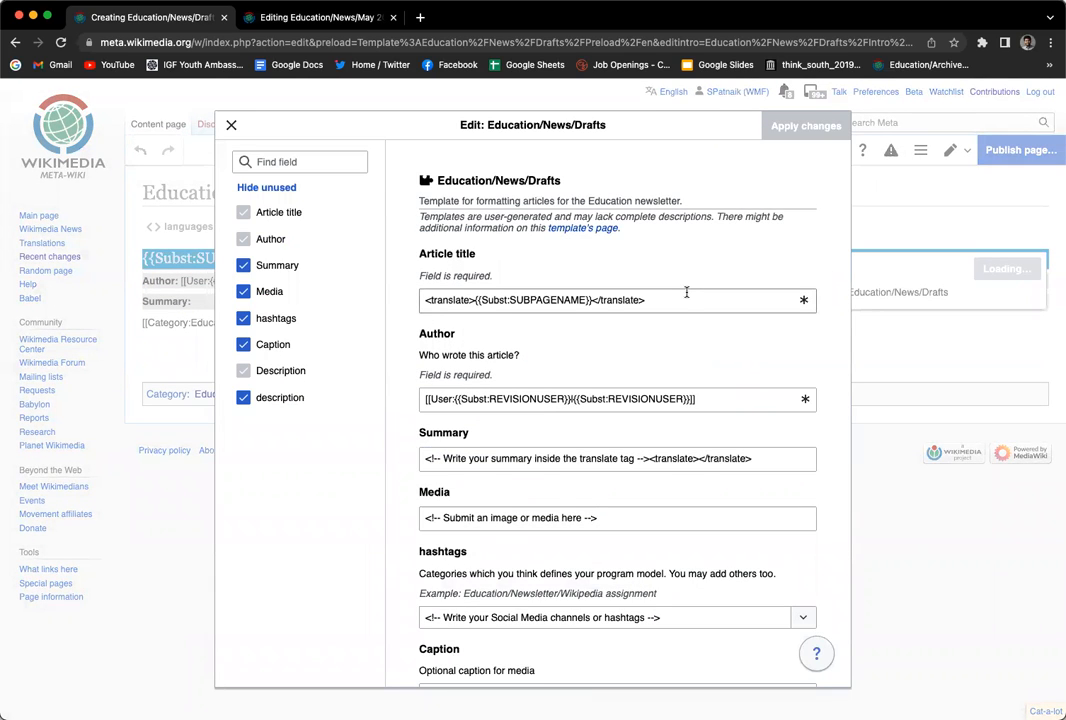
pyautogui.scroll(-3)
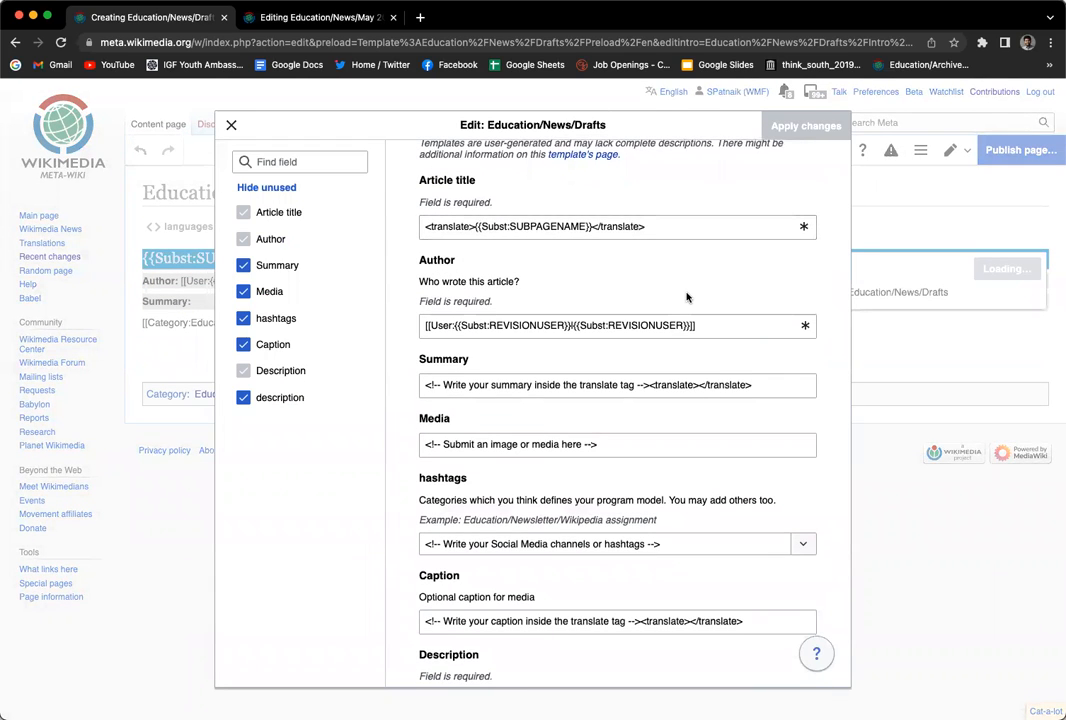
pyautogui.scroll(-3)
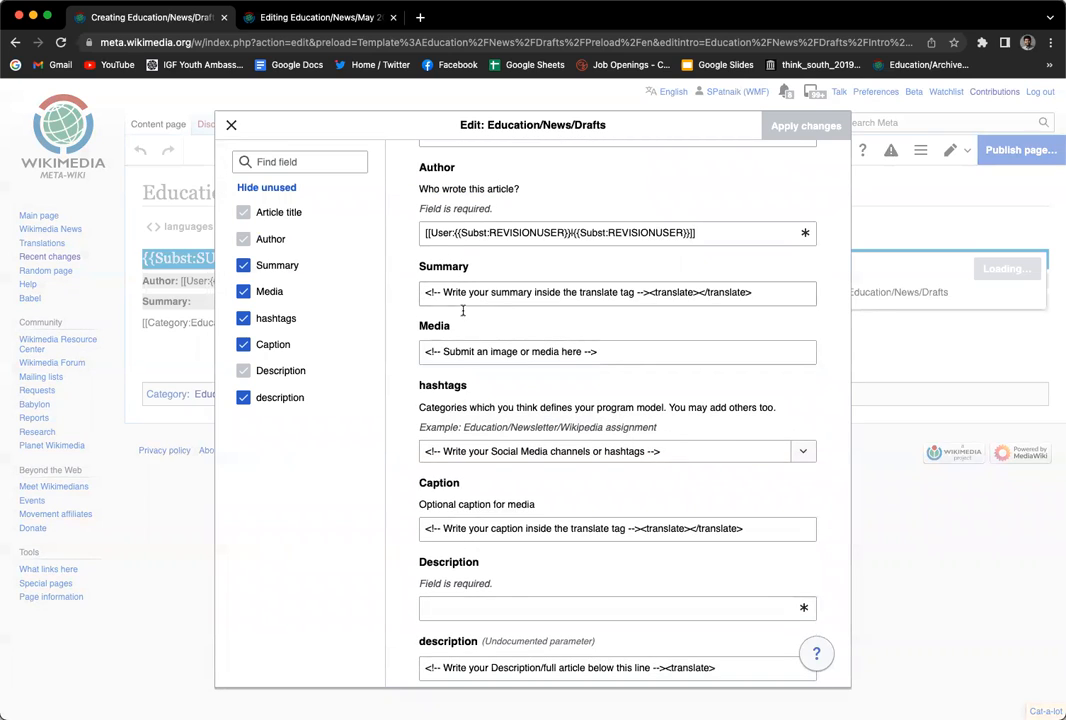
pyautogui.scroll(-3)
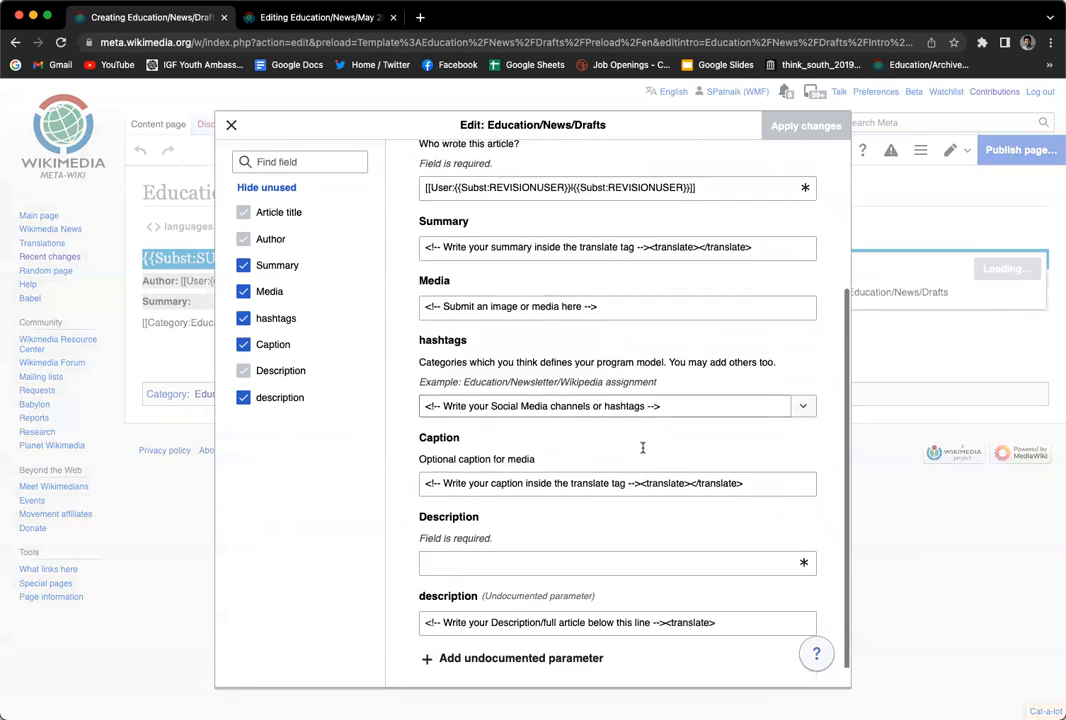
pyautogui.scroll(3)
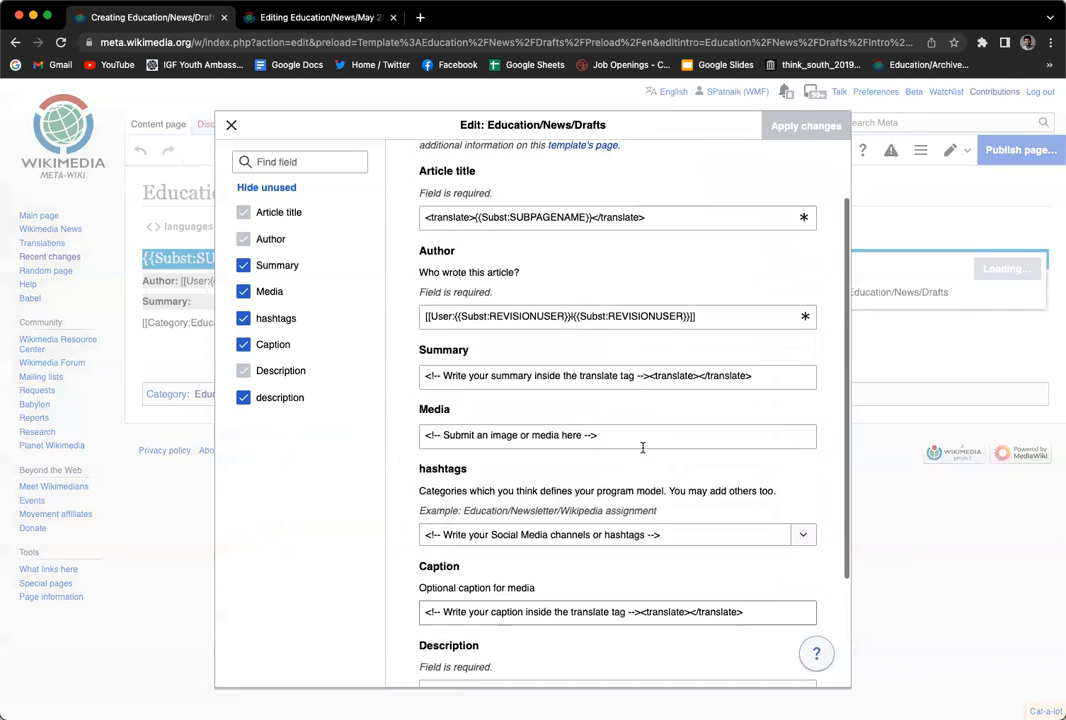
pyautogui.scroll(3)
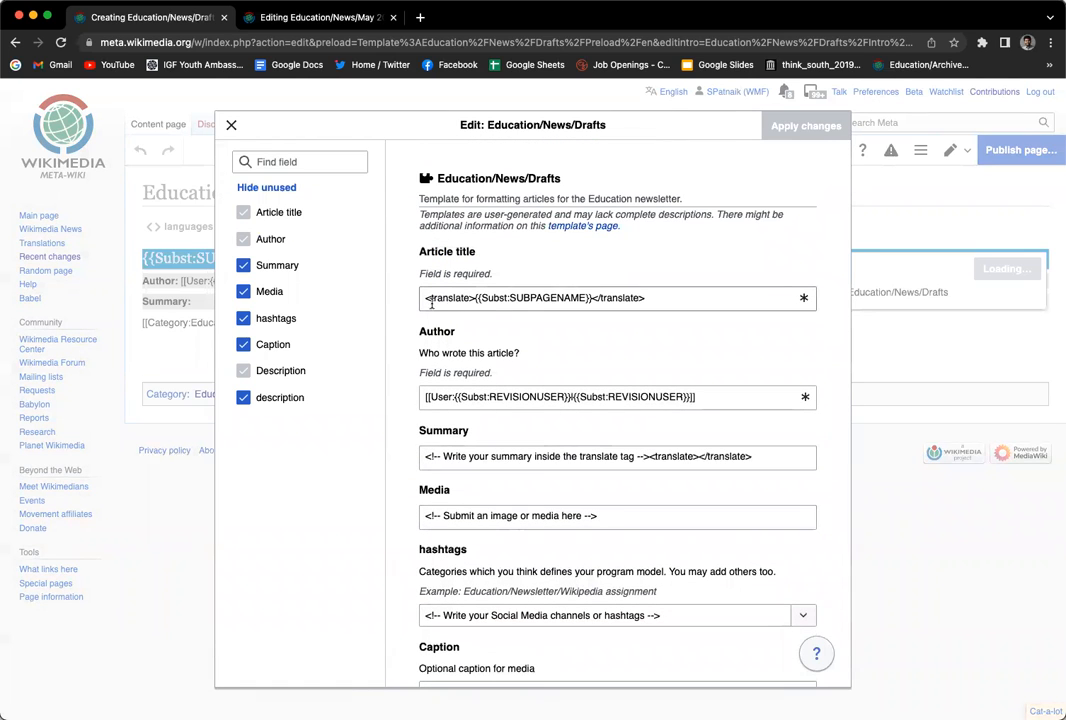
pyautogui.click(610, 296)
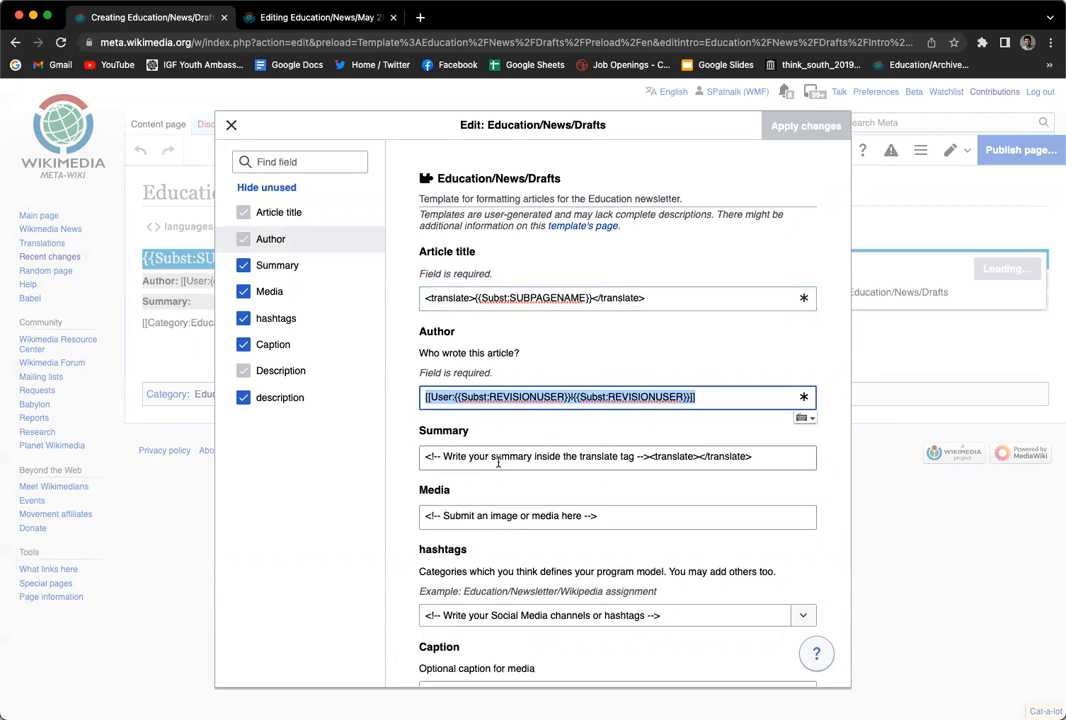
pyautogui.click(616, 456)
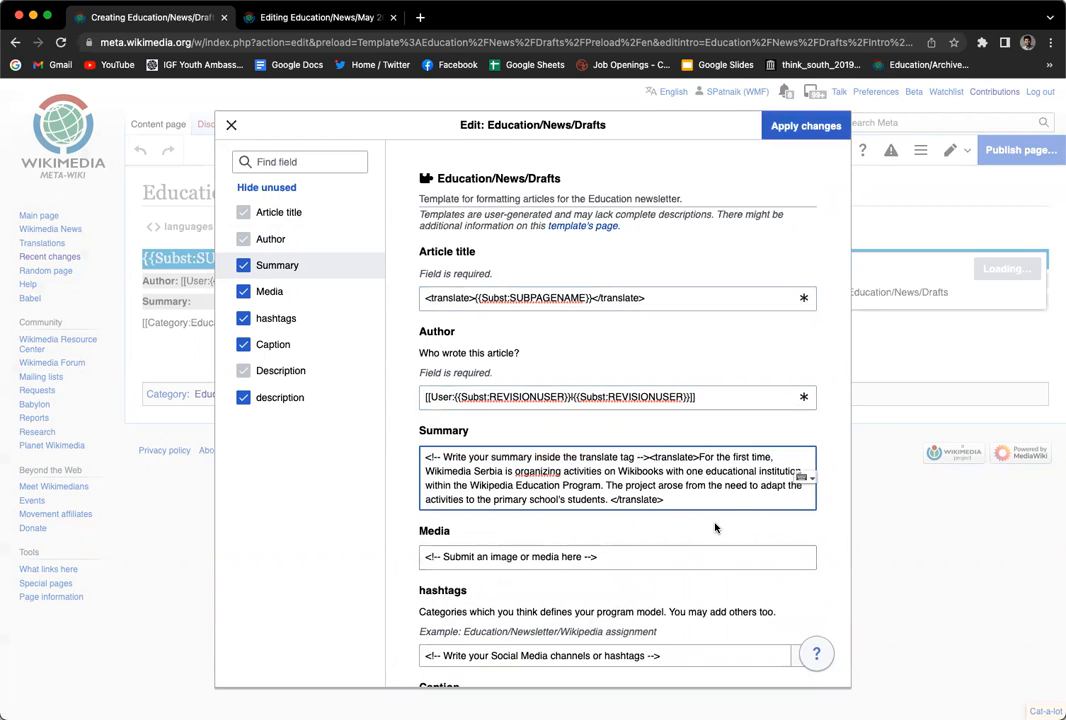
pyautogui.scroll(-3)
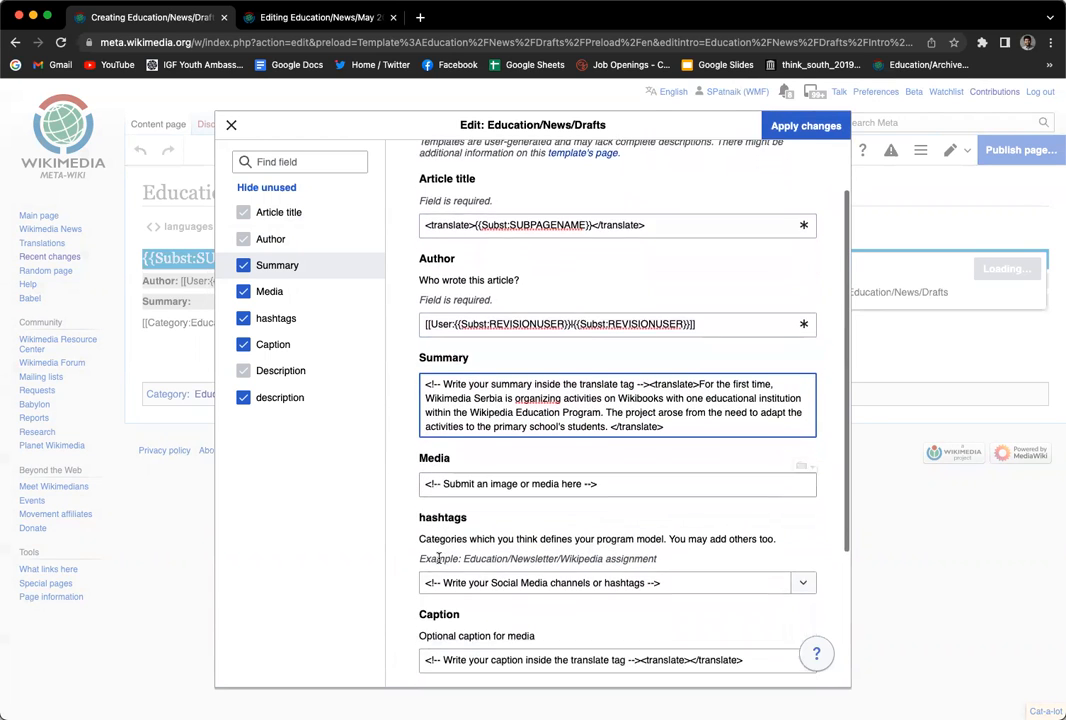
pyautogui.scroll(-3)
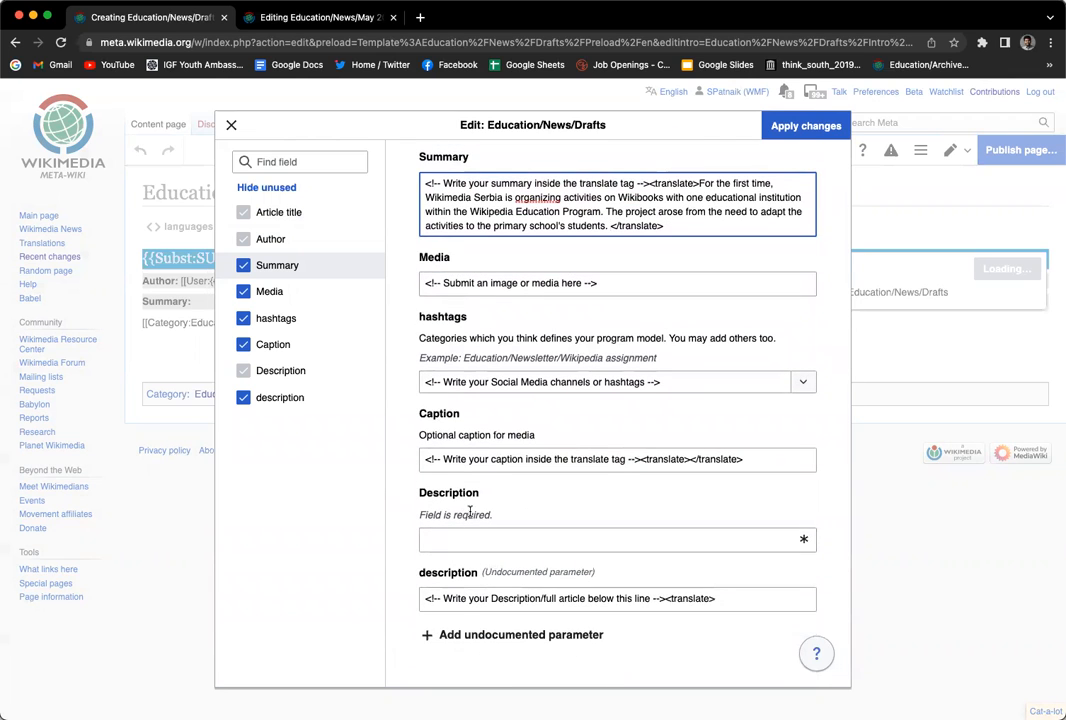
# Copy the published article's full body text into the template's description field and apply it.
pyautogui.click(806, 124)
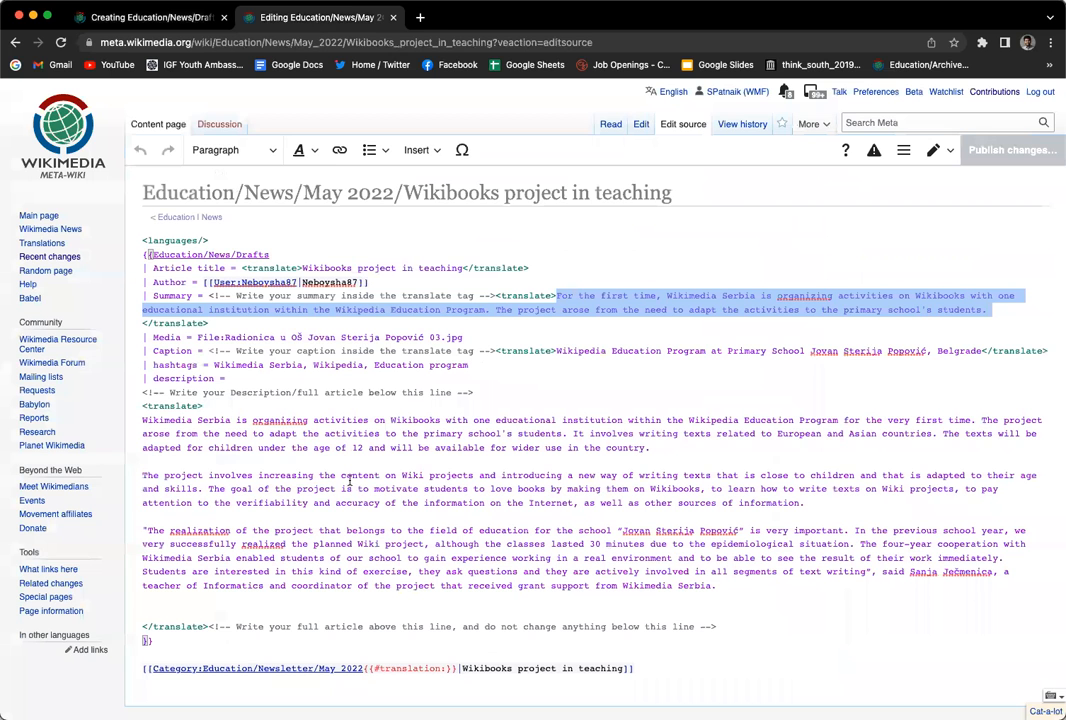
pyautogui.moveTo(142, 420); pyautogui.dragTo(760, 590)
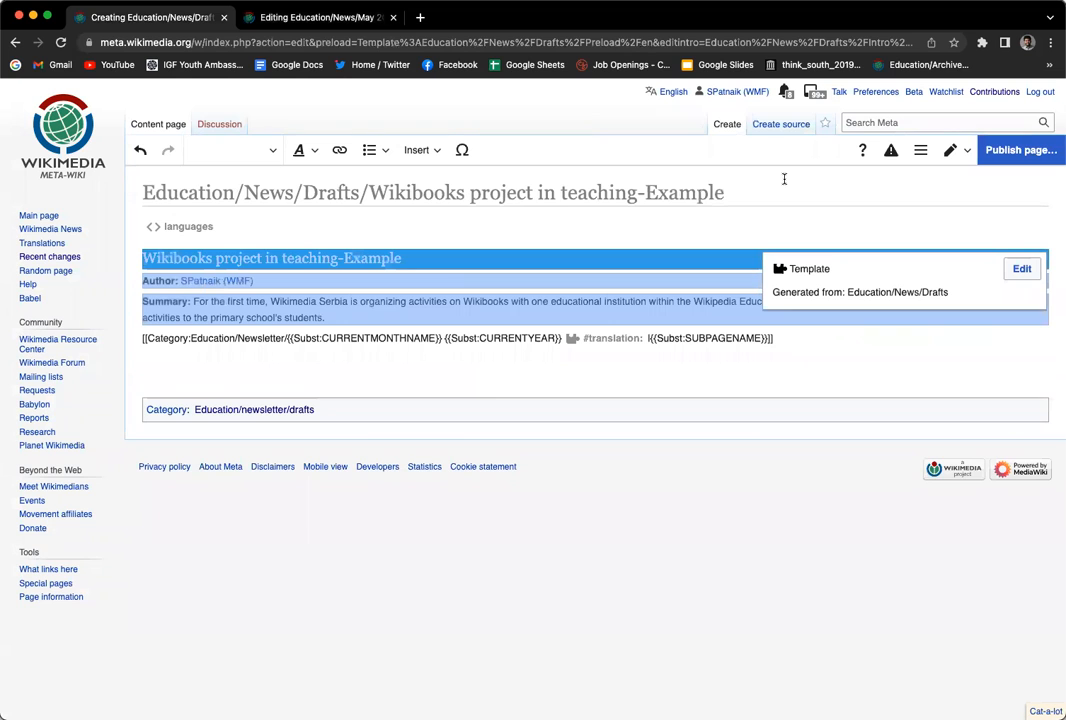
pyautogui.click(1020, 268)
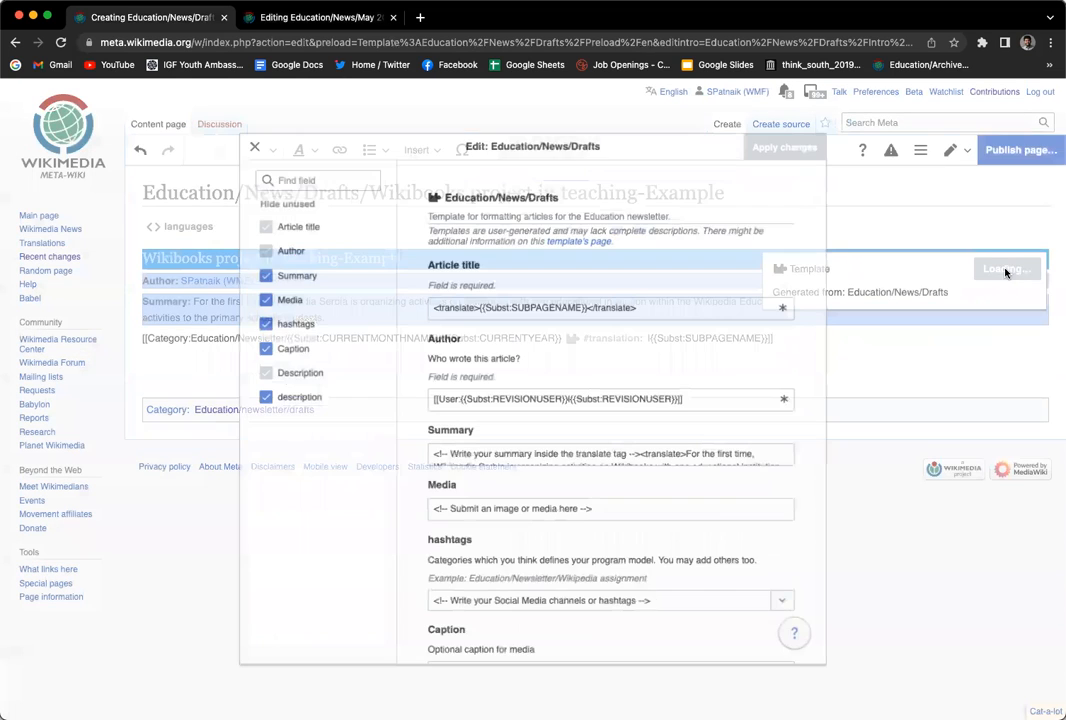
pyautogui.scroll(-3)
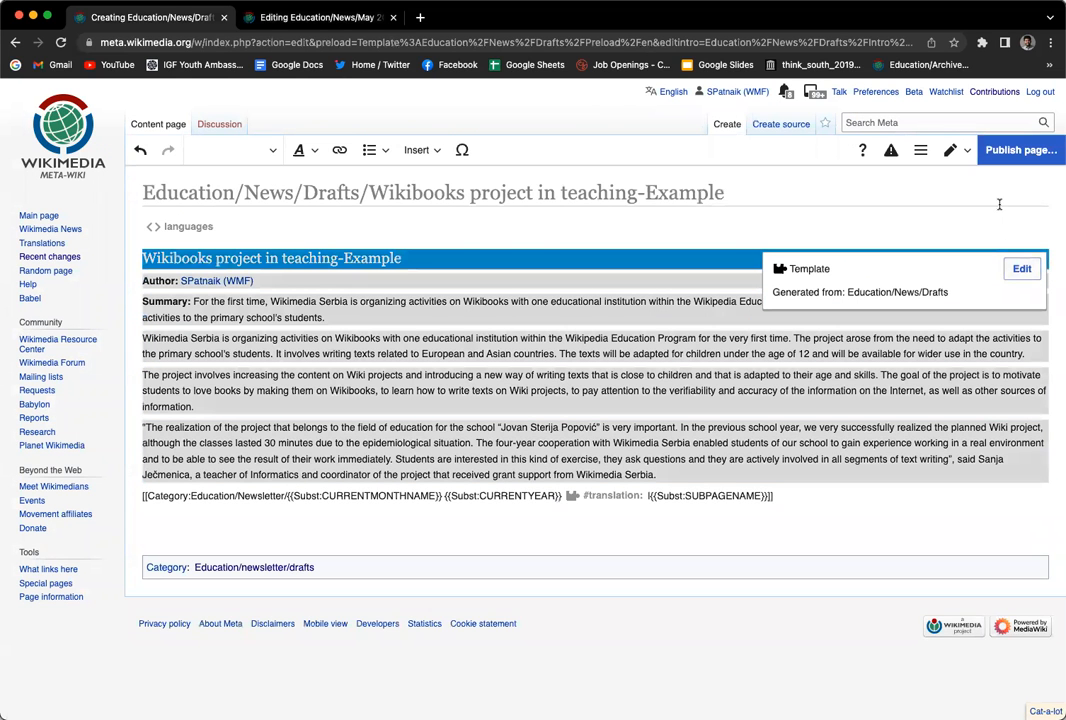
pyautogui.moveTo(1020, 150)
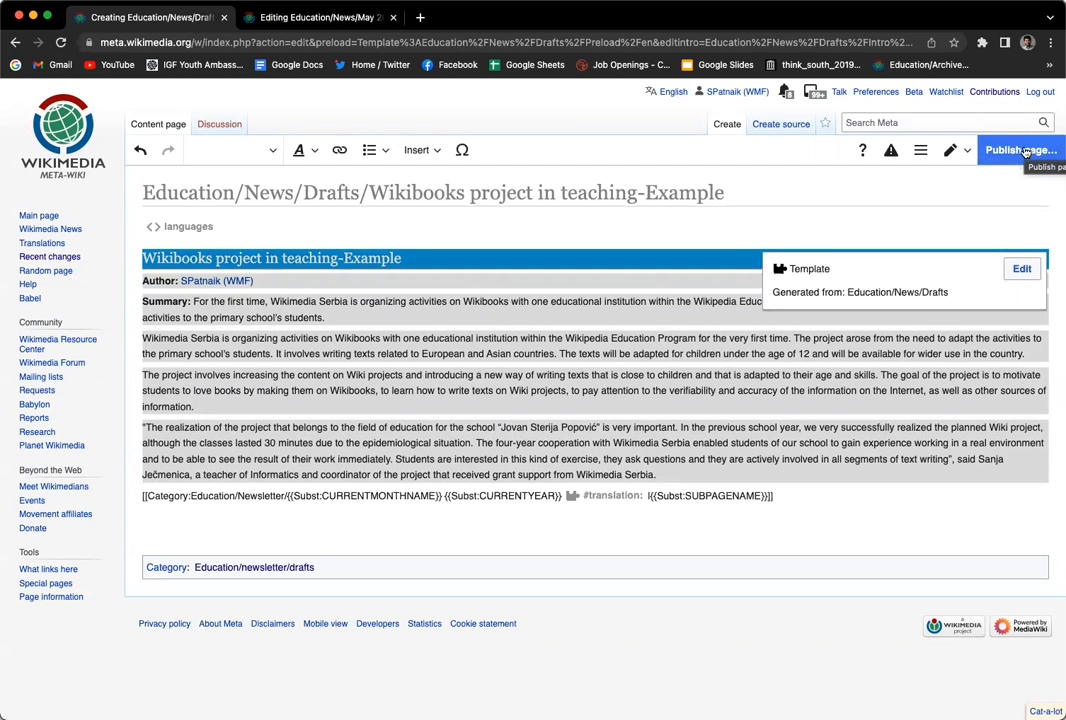
pyautogui.moveTo(484, 648)
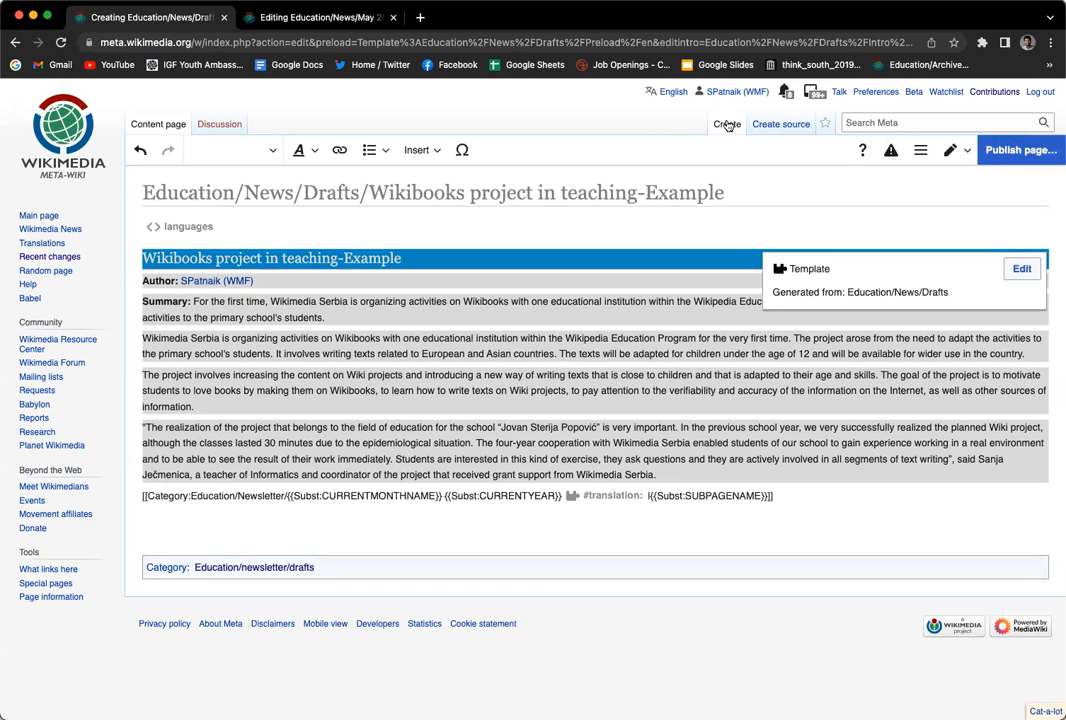
pyautogui.moveTo(780, 124)
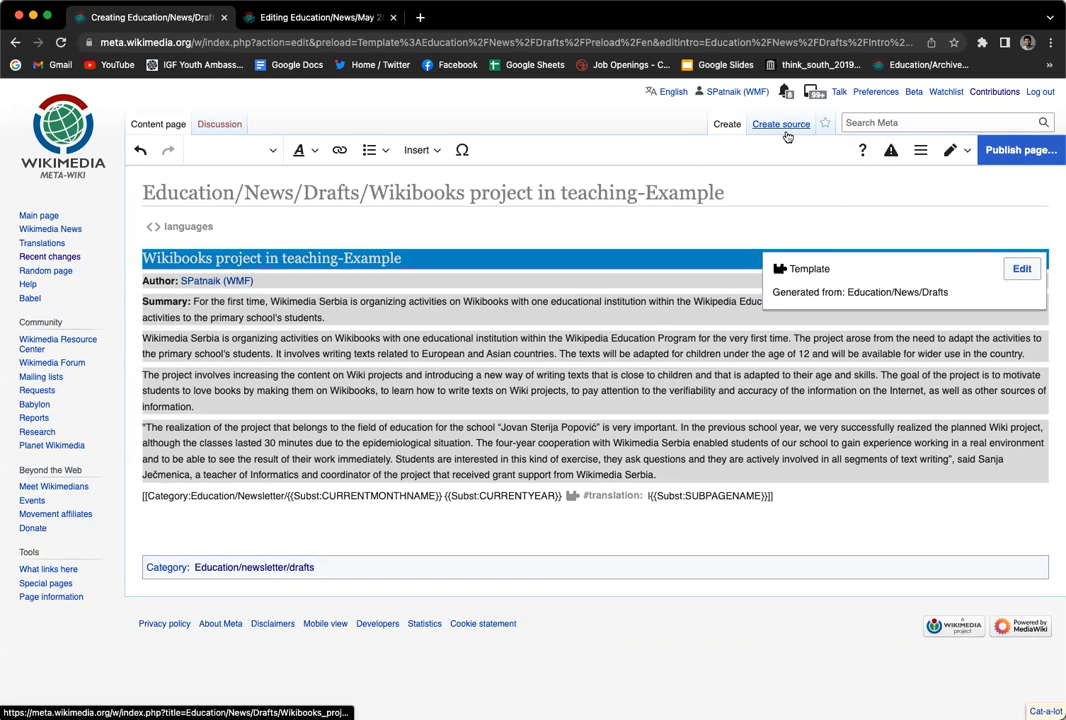
# View the filled draft via Create source, highlighting the trailing drafts category line.
pyautogui.click(780, 124)
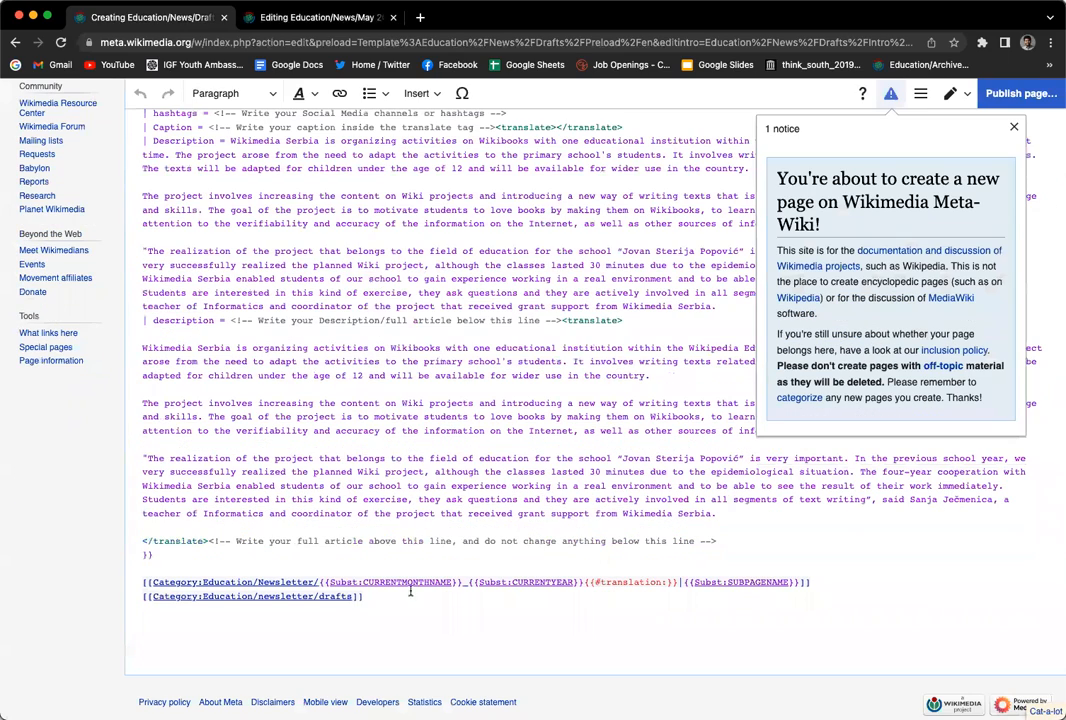
pyautogui.click(1012, 126)
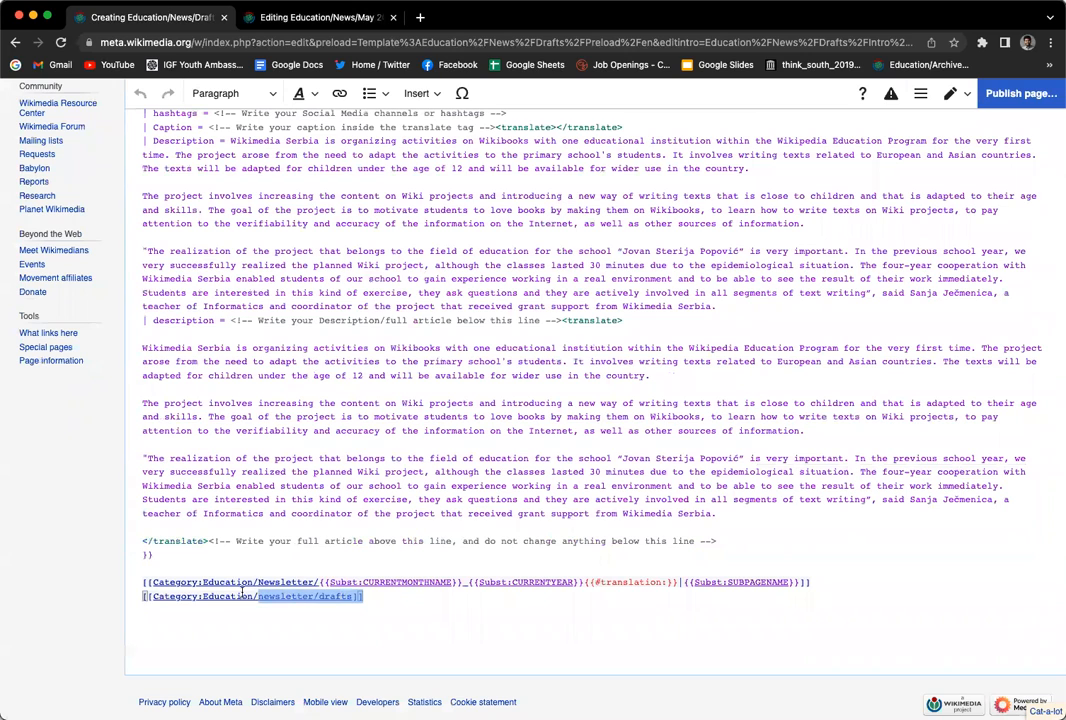